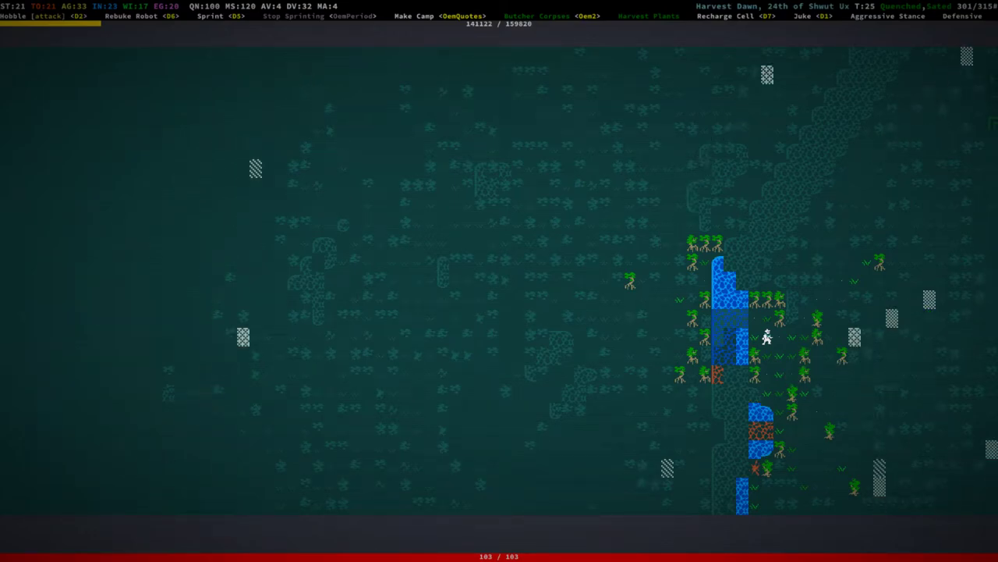
- Travel north across the world map through the jungle along the river
key(up)
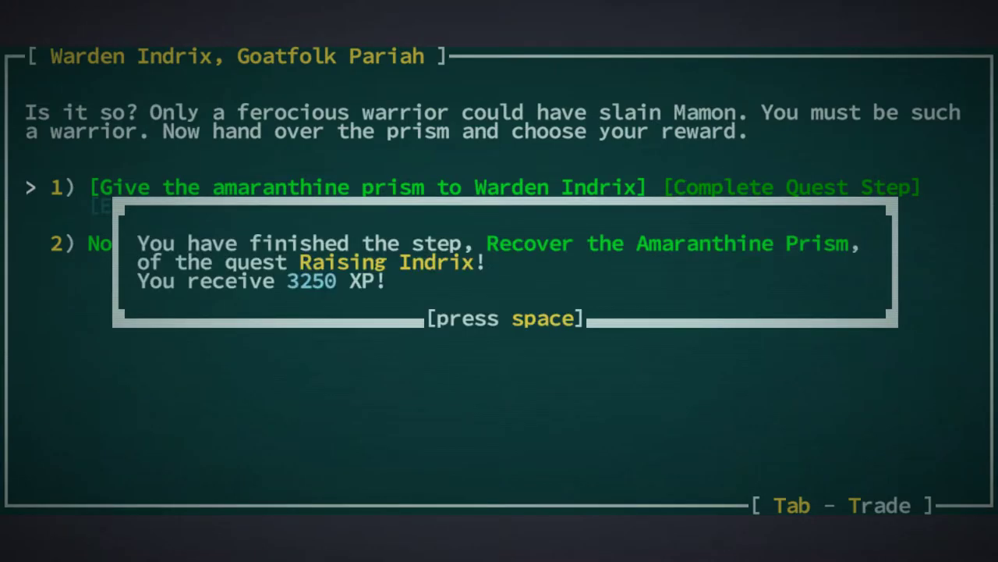
- Dismiss the Raising Indrix completion messages and take the engraved folded carbide dagger reward
key(space)
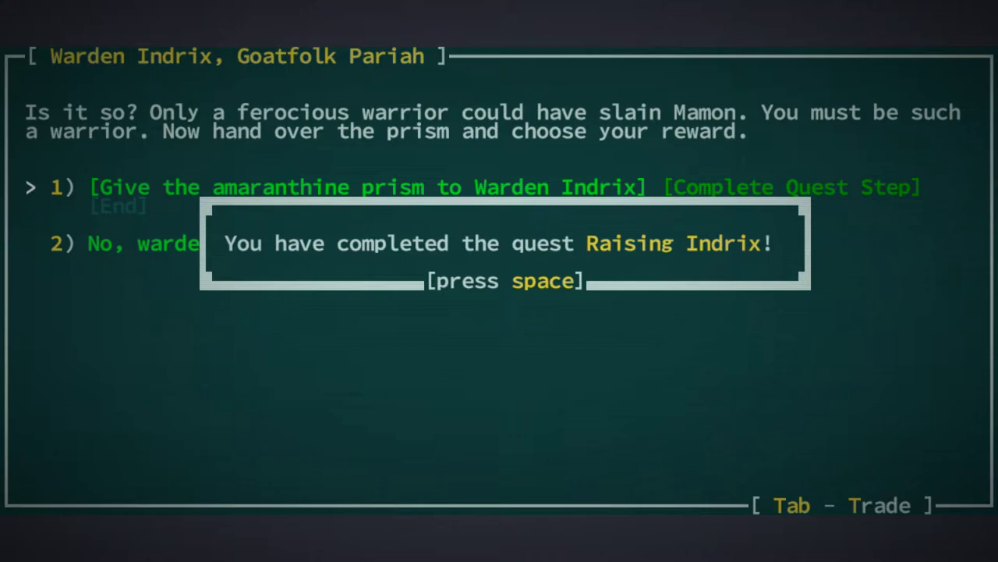
key(space)
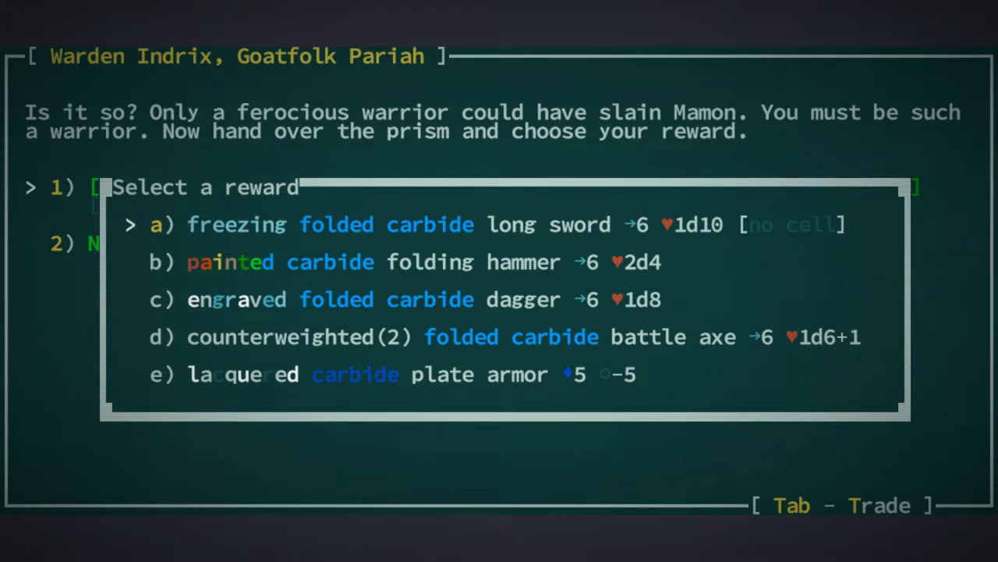
key(Down)
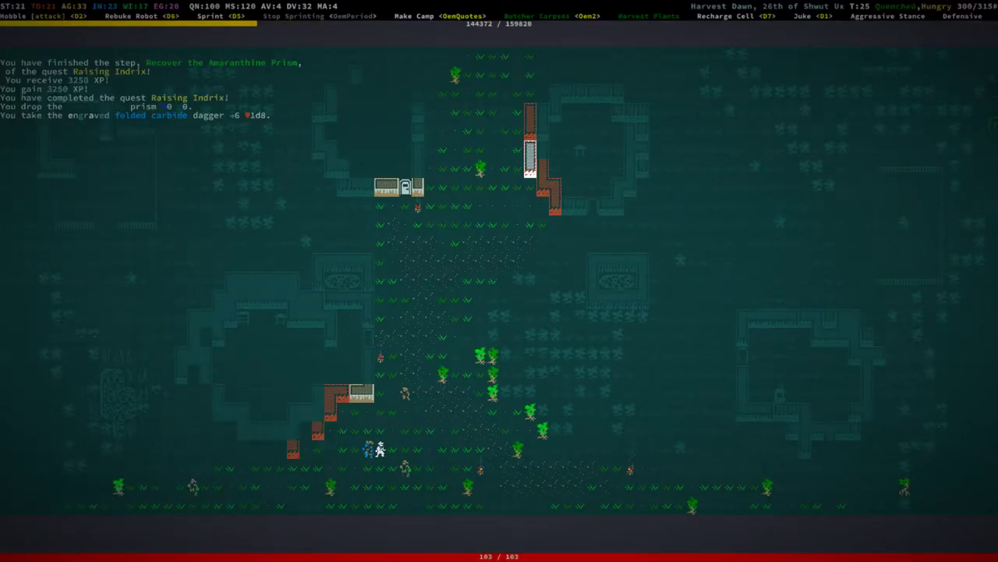
- Look at the engraved dagger in the inventory, revealing Bippa's location and the Visit Bippa quest
key(i)
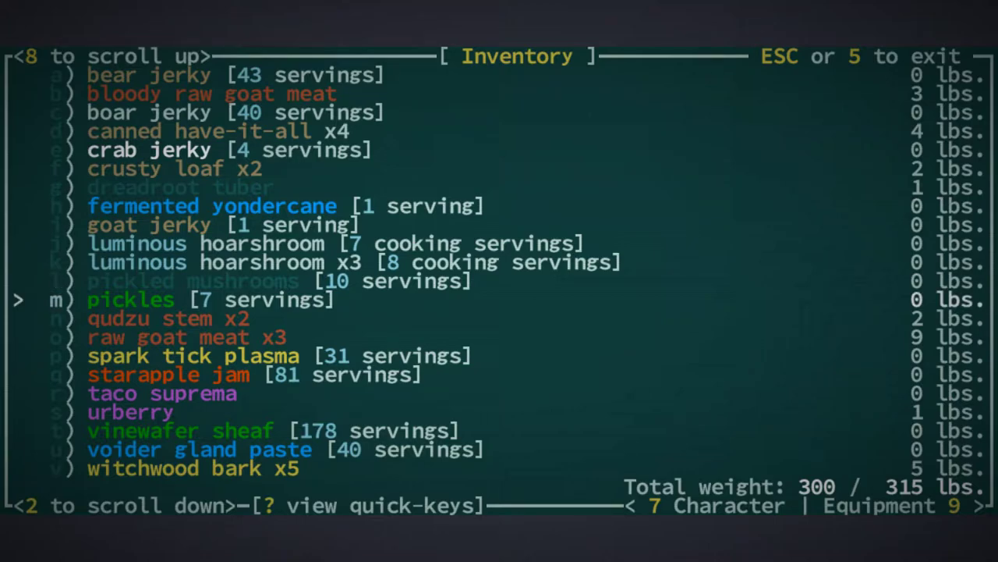
scroll(down, 3)
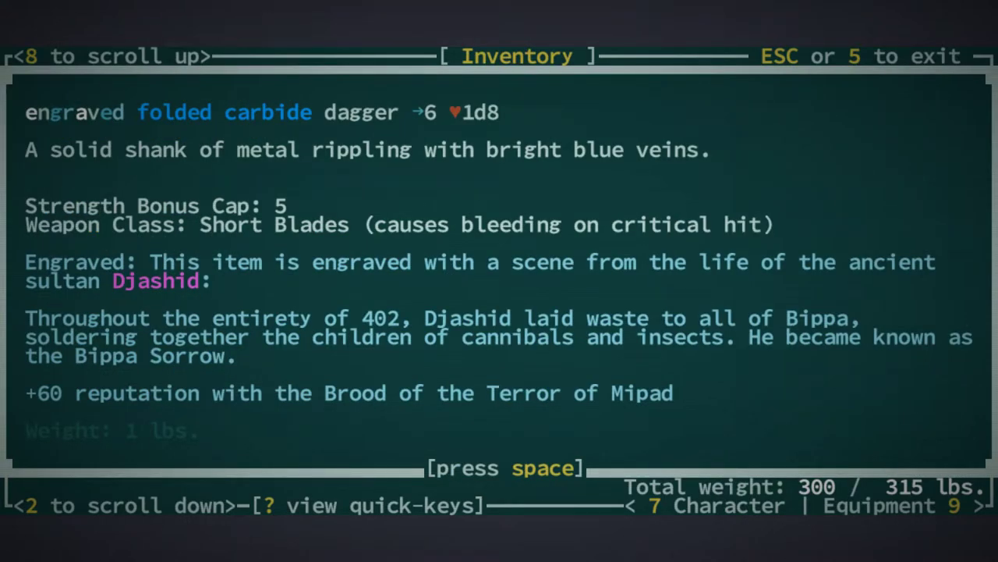
key(space)
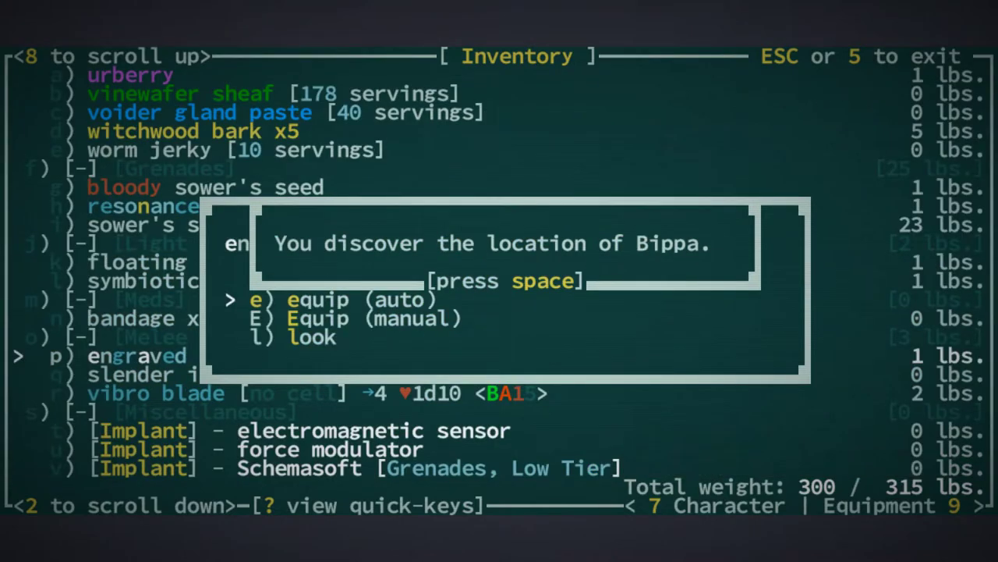
key(space)
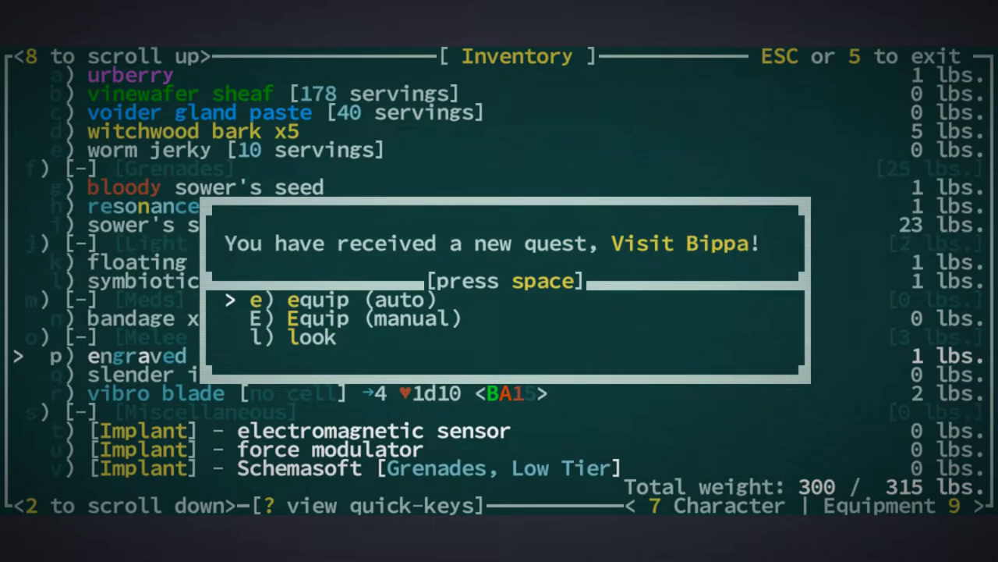
key(space)
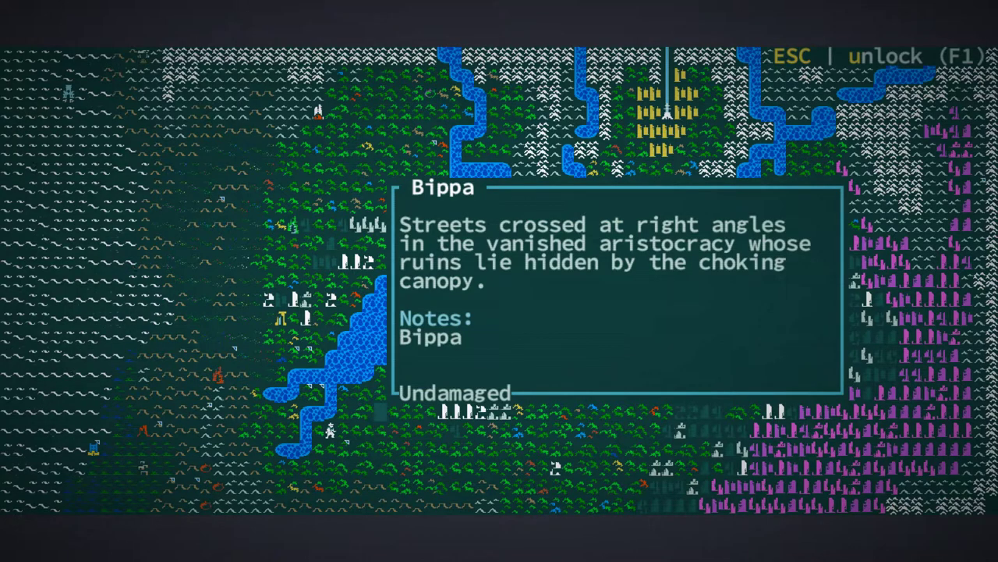
- Leave the world map, slay the Naphtaali forager with the vibrokhopesh, and reopen the inventory
key(Escape)
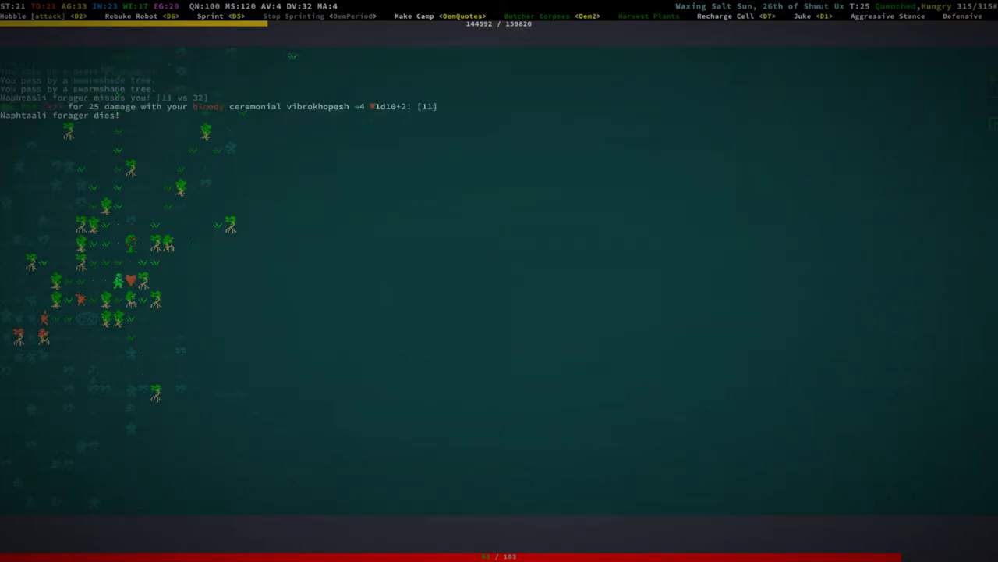
key(i)
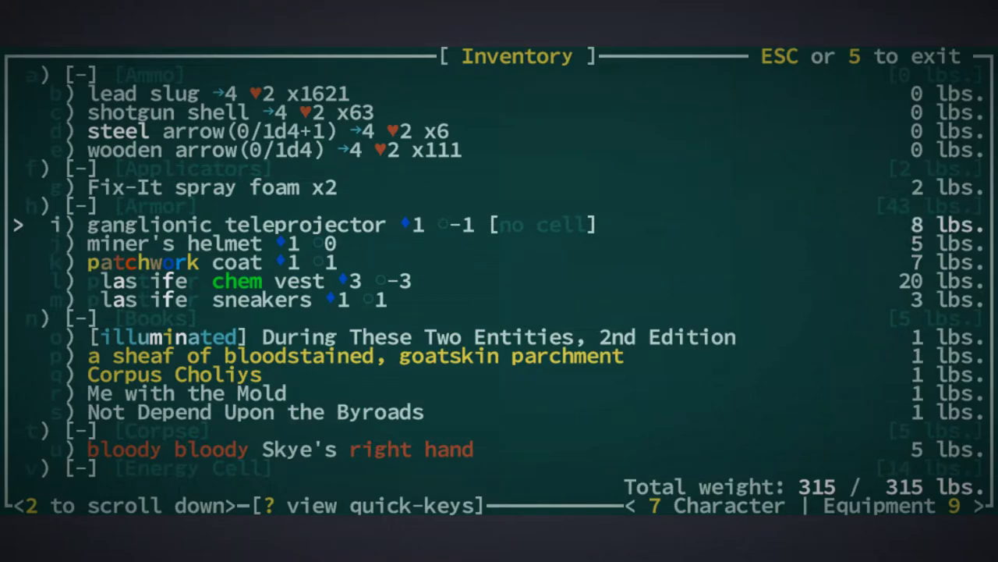
- Preserve the raw goat meat into twelve servings of goat jerky
scroll(down, 3)
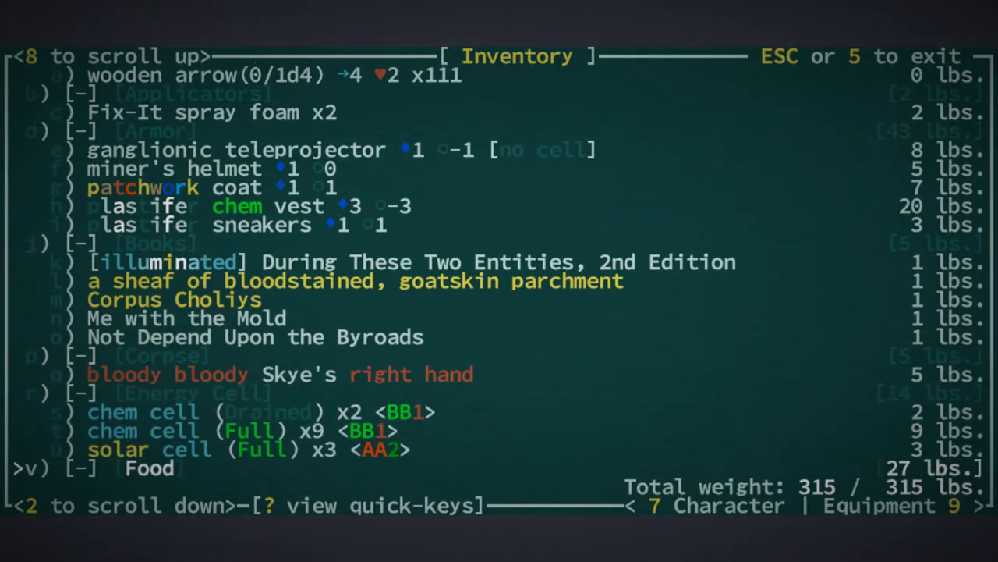
scroll(down, 3)
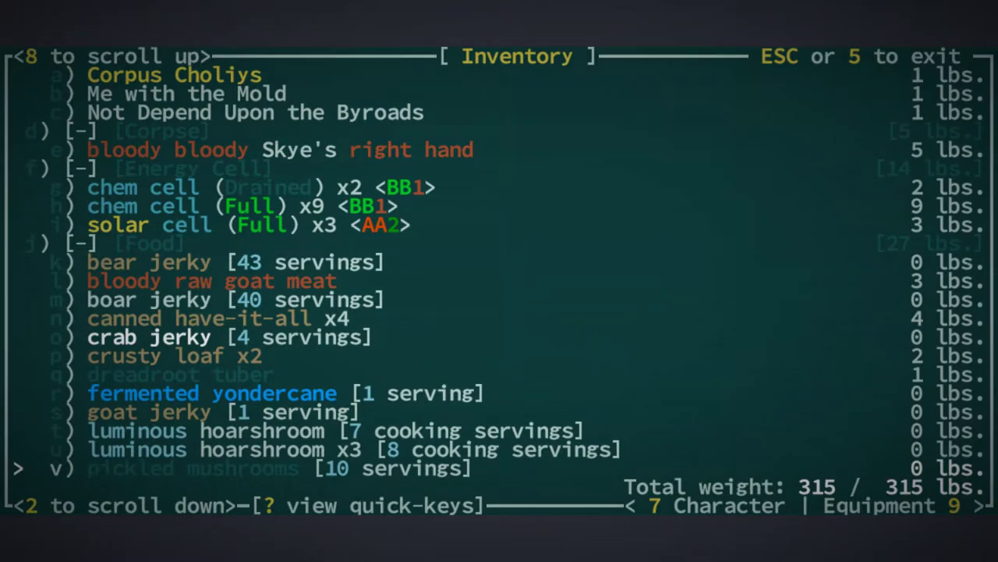
key(Escape)
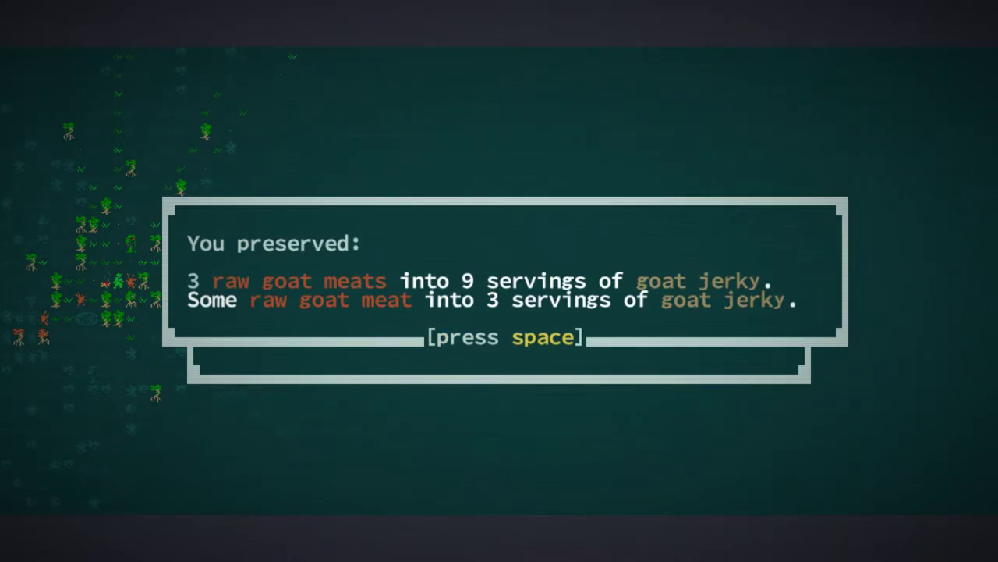
key(space)
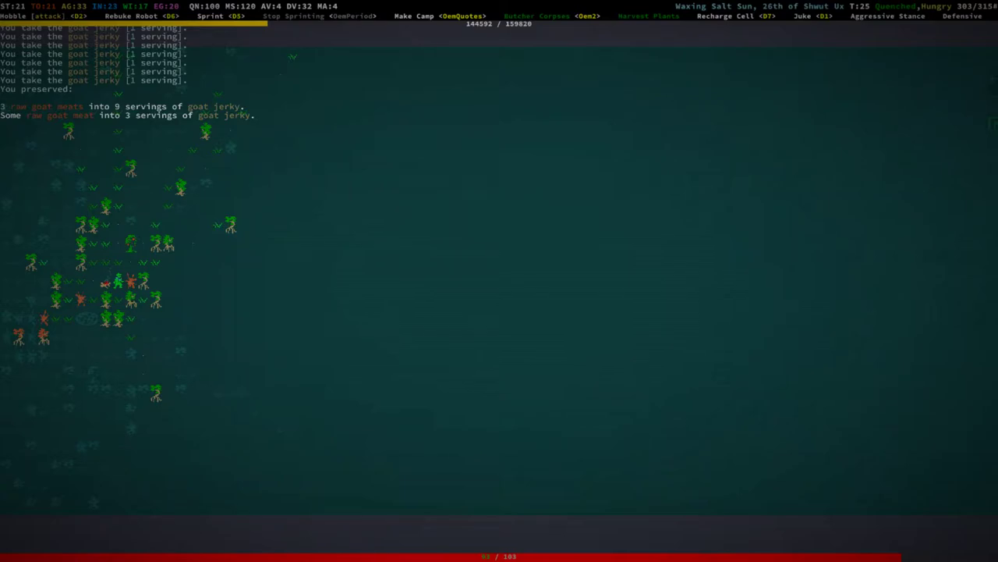
- Eat the qudzu stem and the dreadroot tuber from the inventory
key(i)
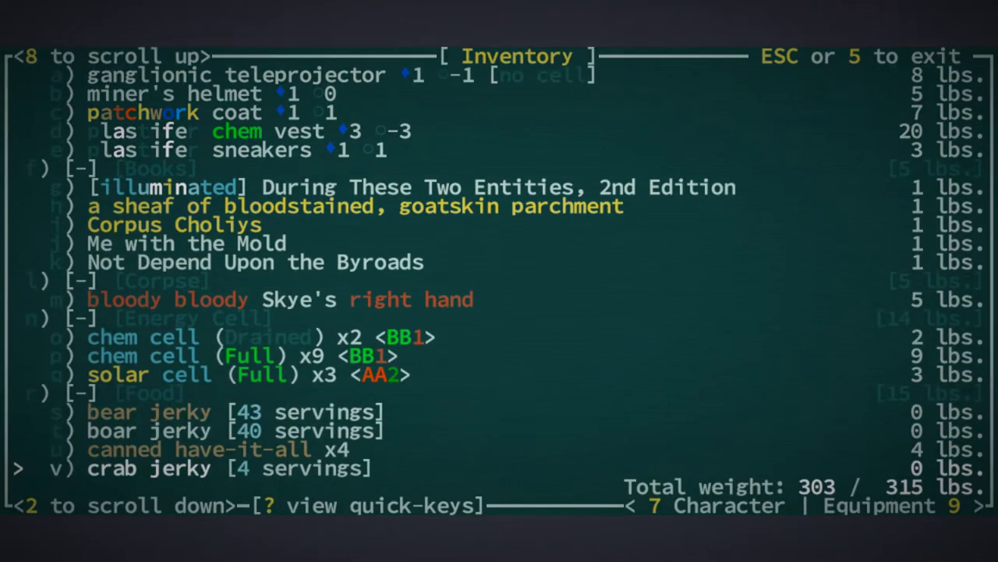
scroll(down, 3)
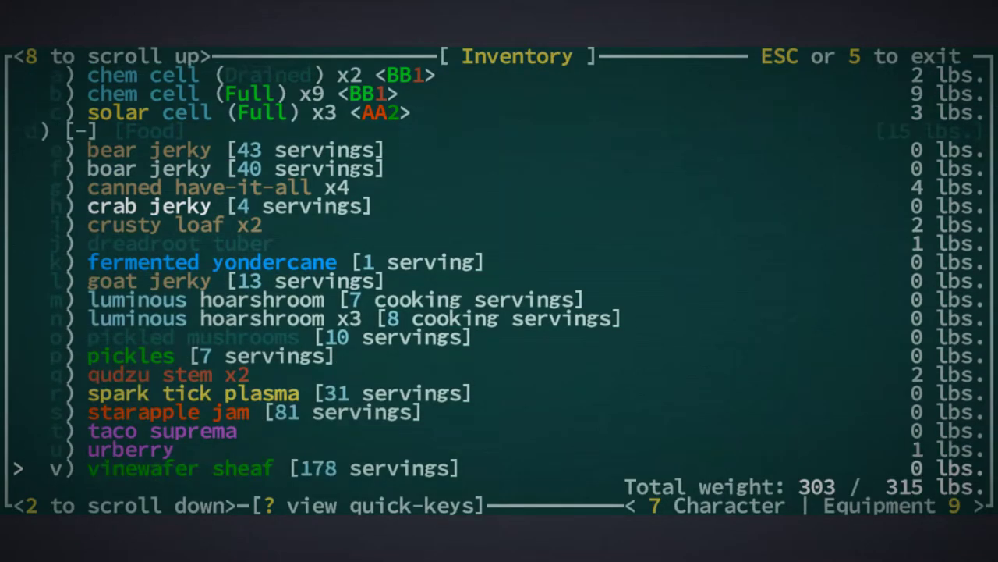
scroll(down, 3)
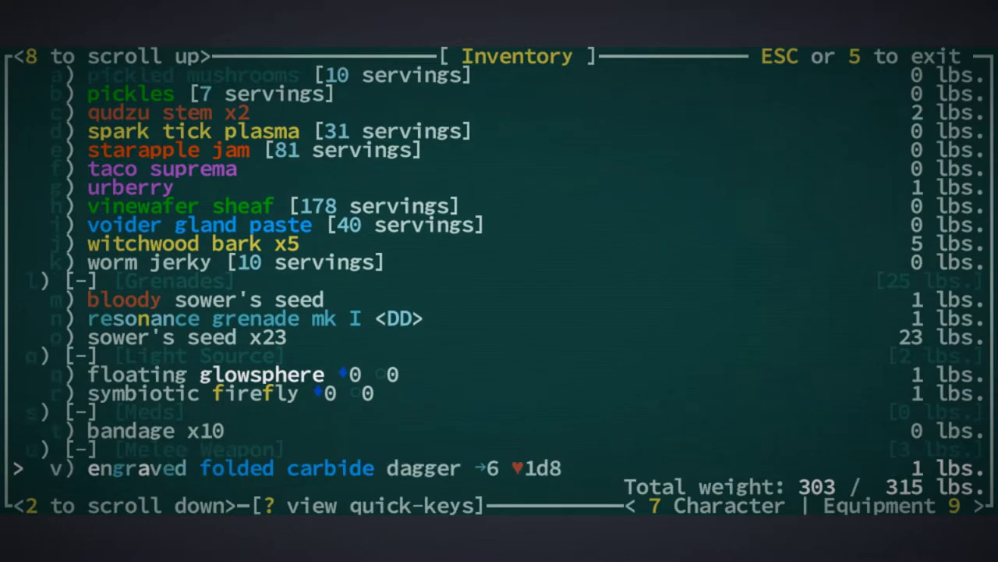
scroll(down, 3)
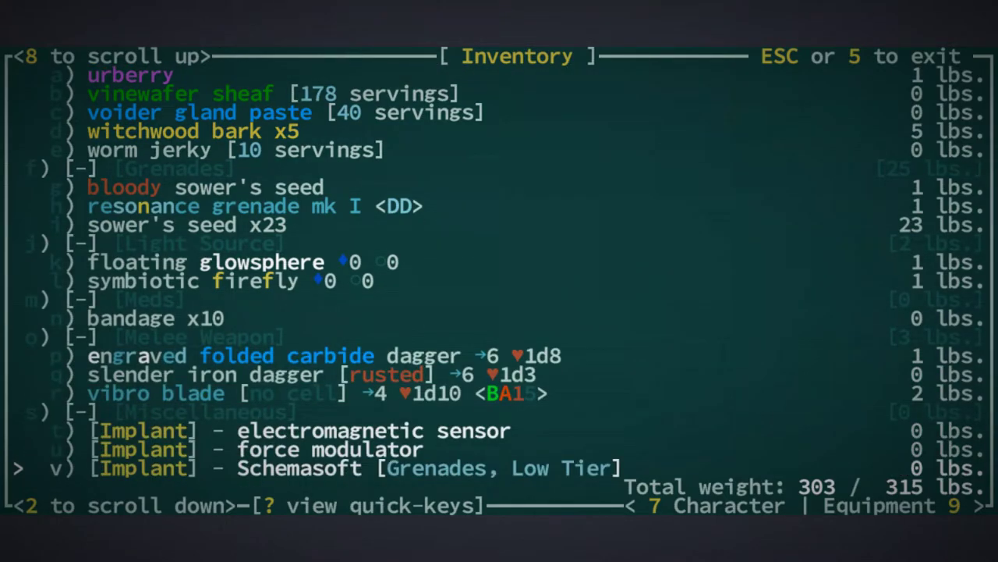
scroll(down, 3)
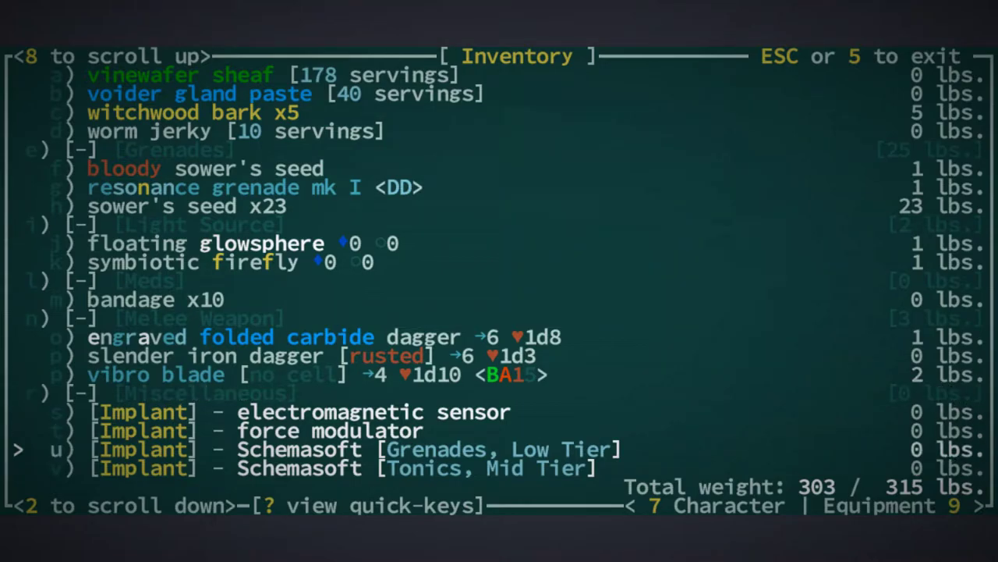
scroll(down, 3)
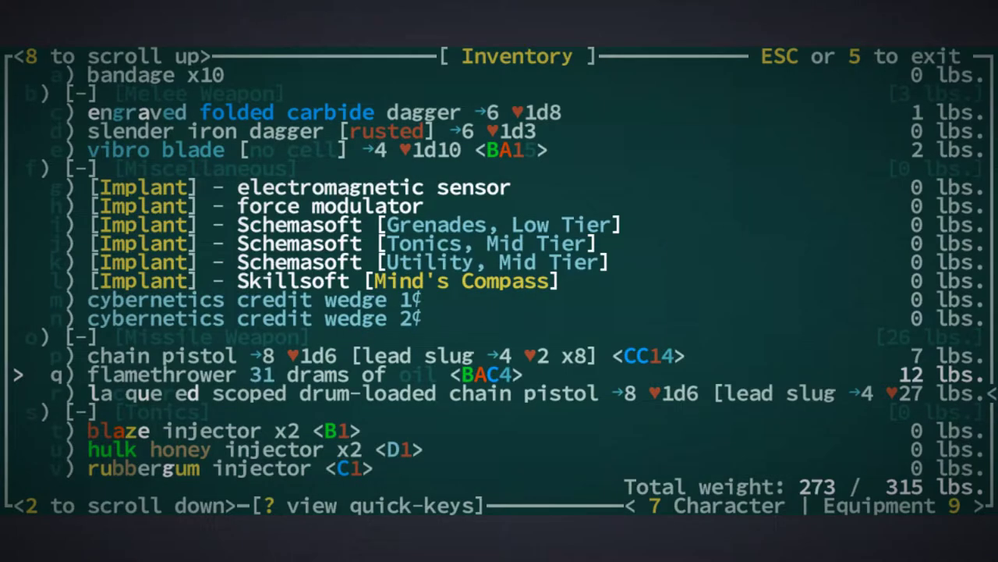
scroll(down, 3)
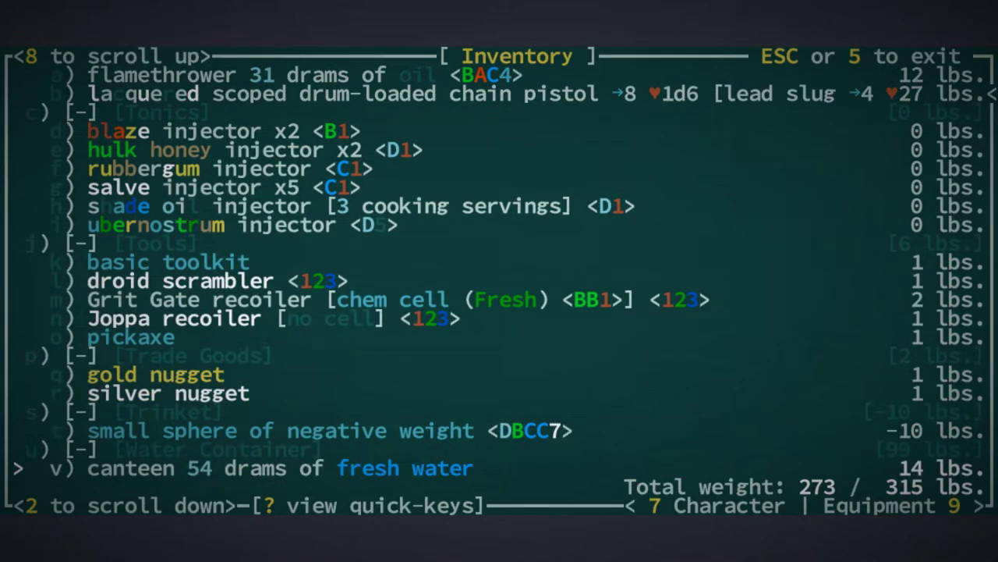
scroll(down, 3)
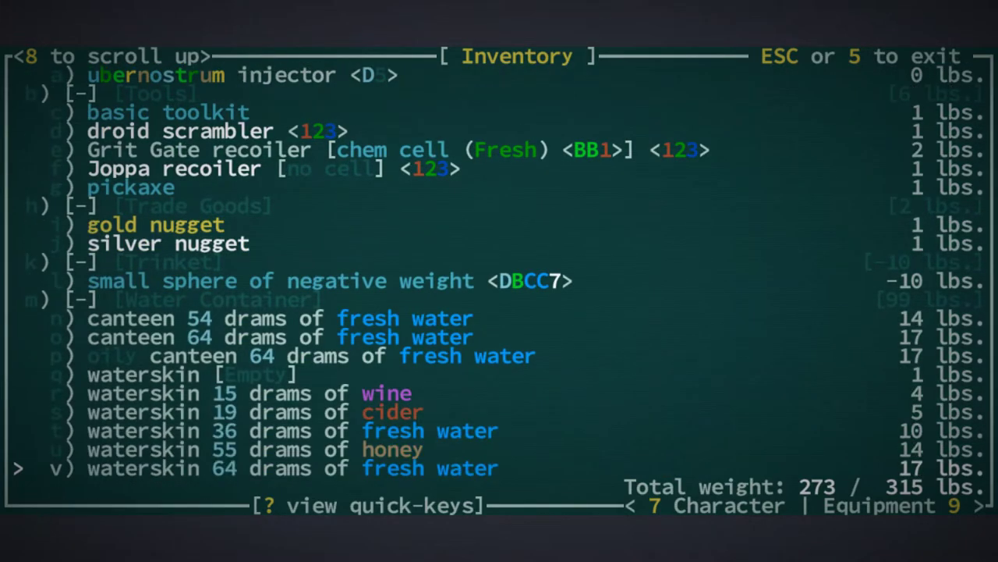
key(up)
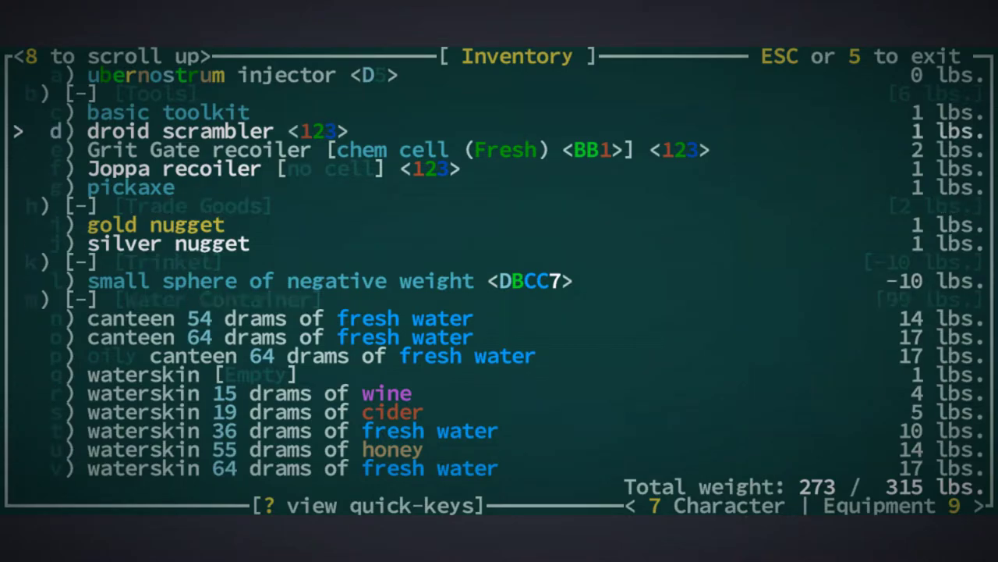
scroll(up, 3)
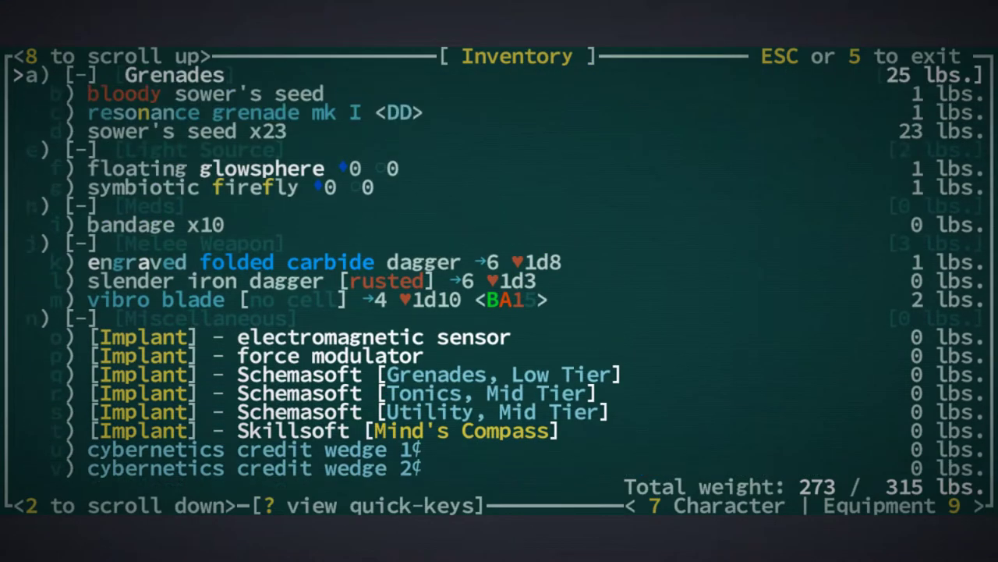
scroll(up, 3)
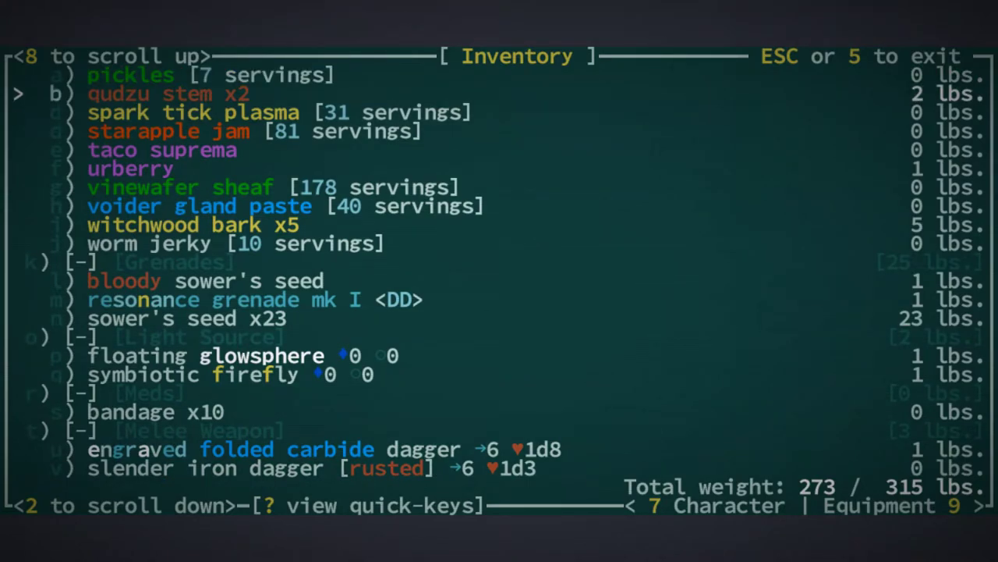
scroll(up, 3)
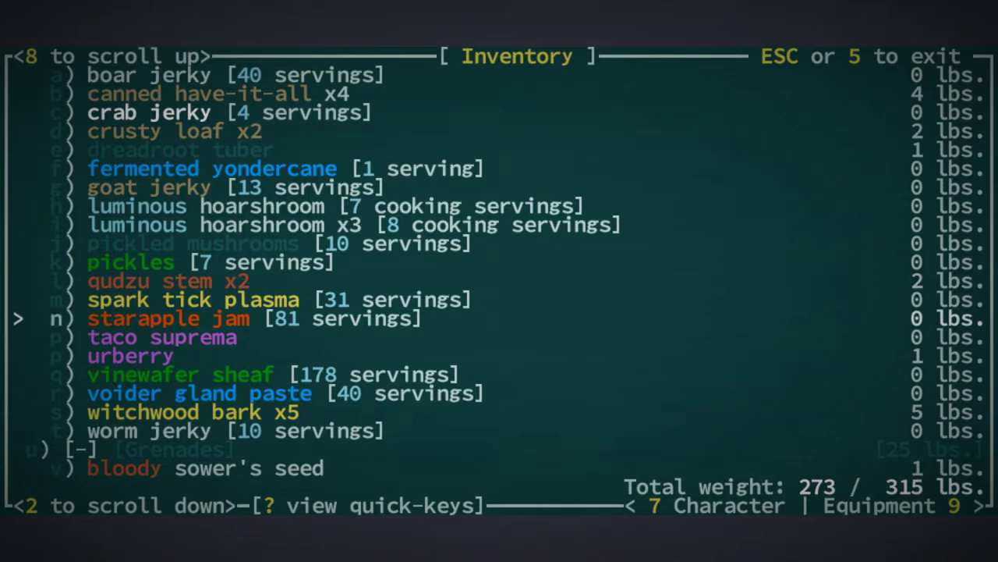
key(up)
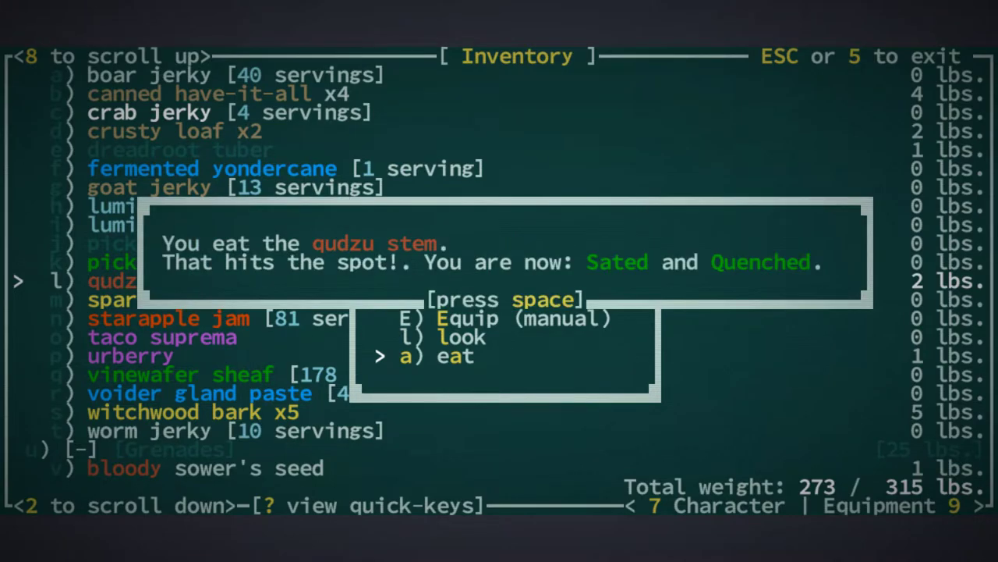
key(space)
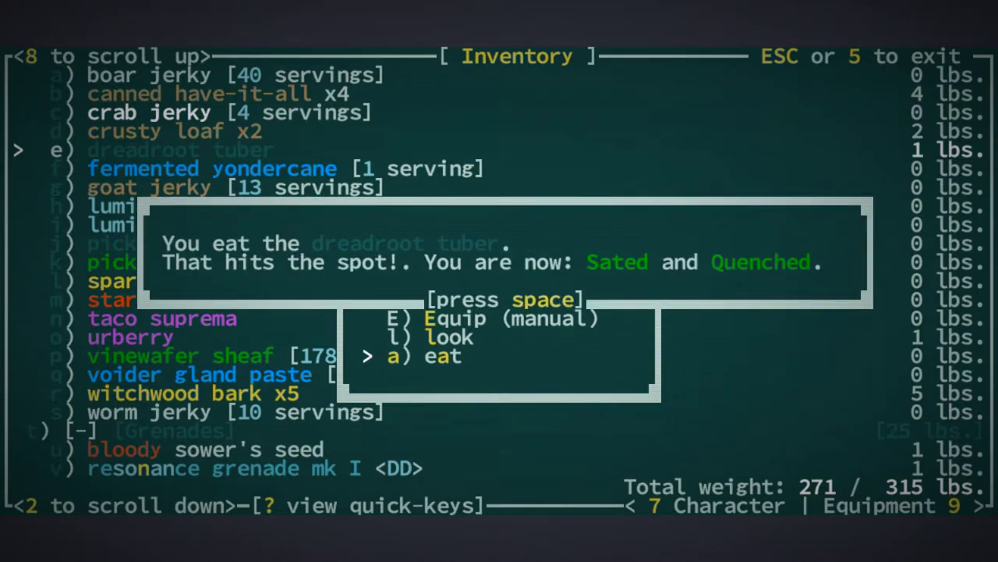
key(space)
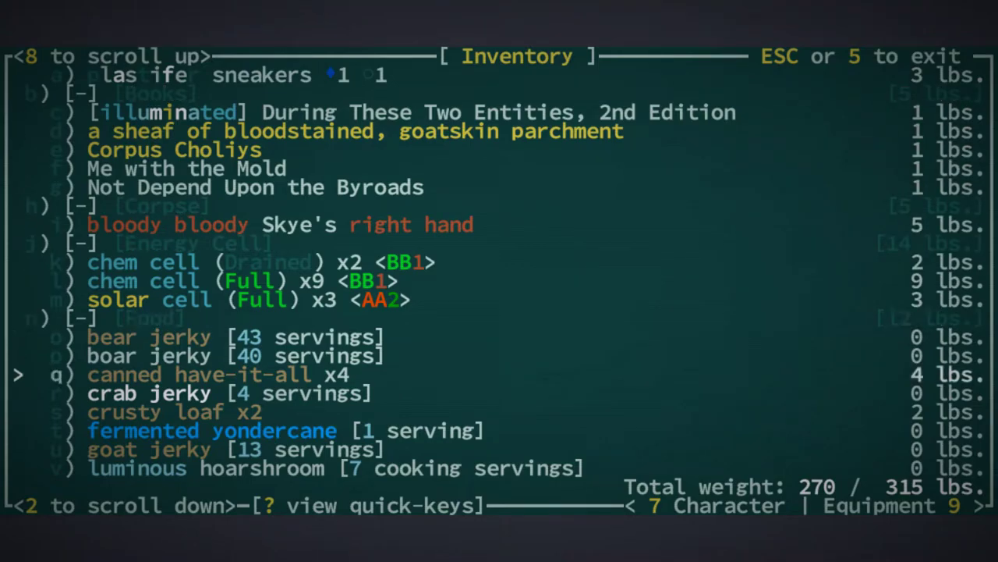
- Drop both drained chem cells from the inventory
key(down)
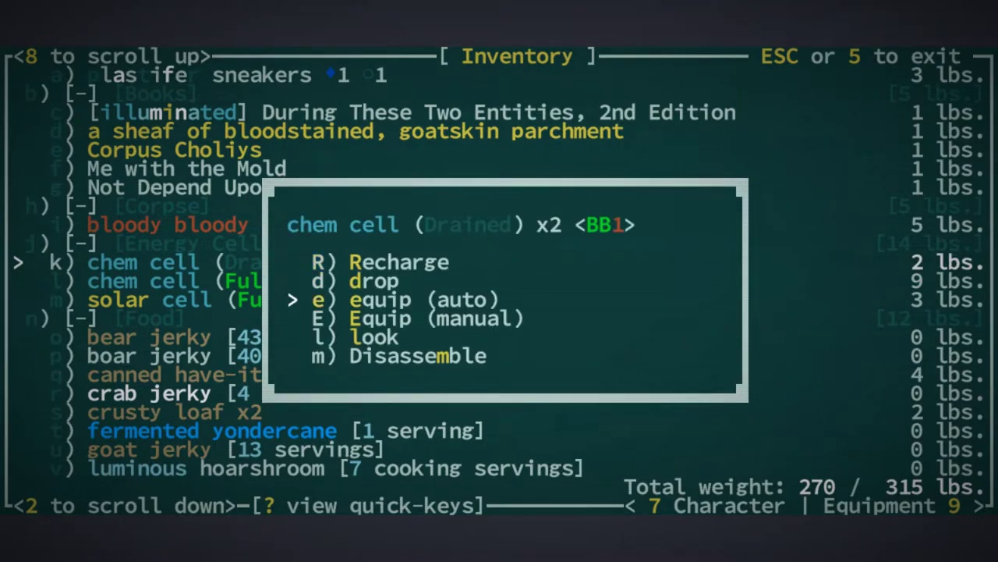
key(d)
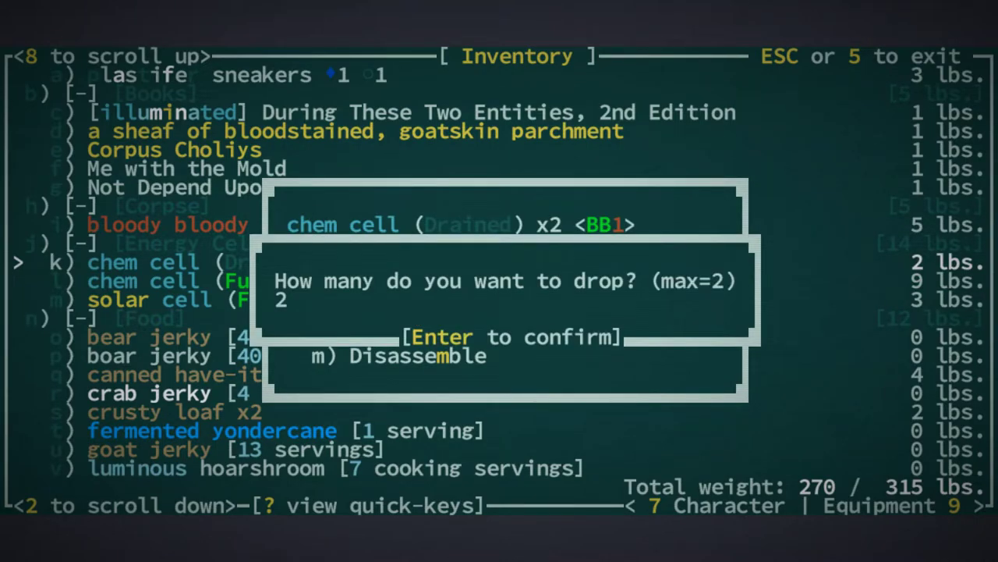
key(Return)
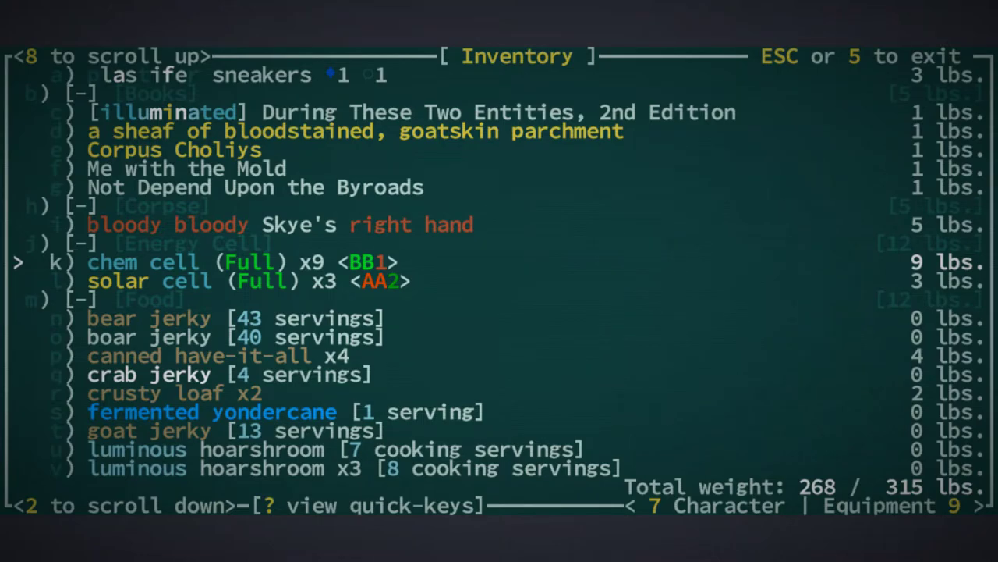
scroll(up, 3)
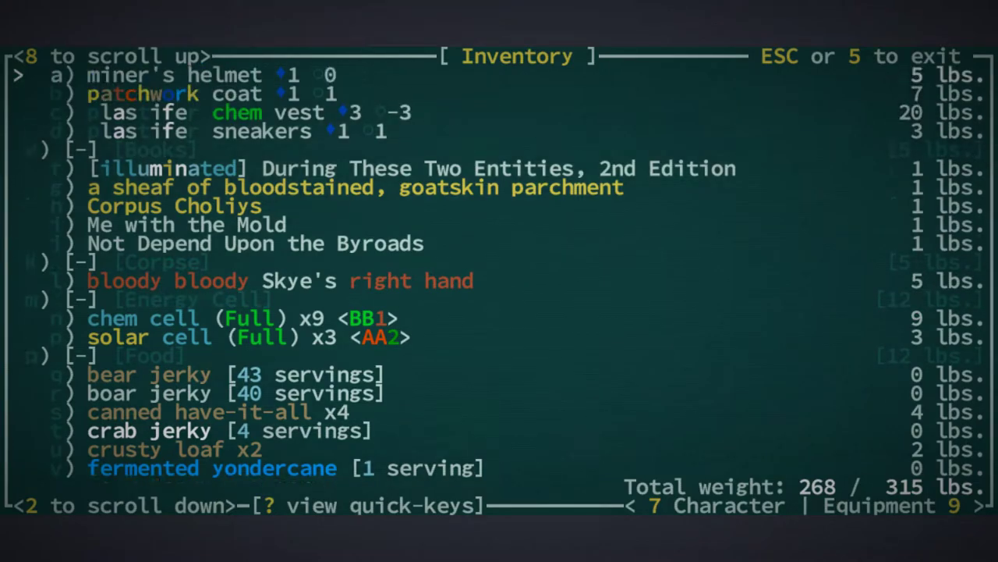
scroll(up, 3)
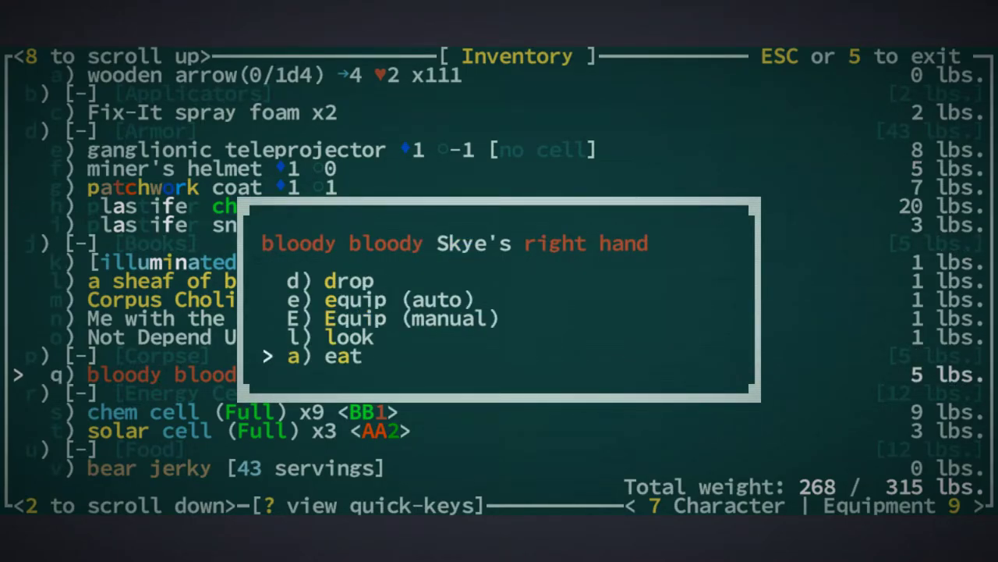
key(up)
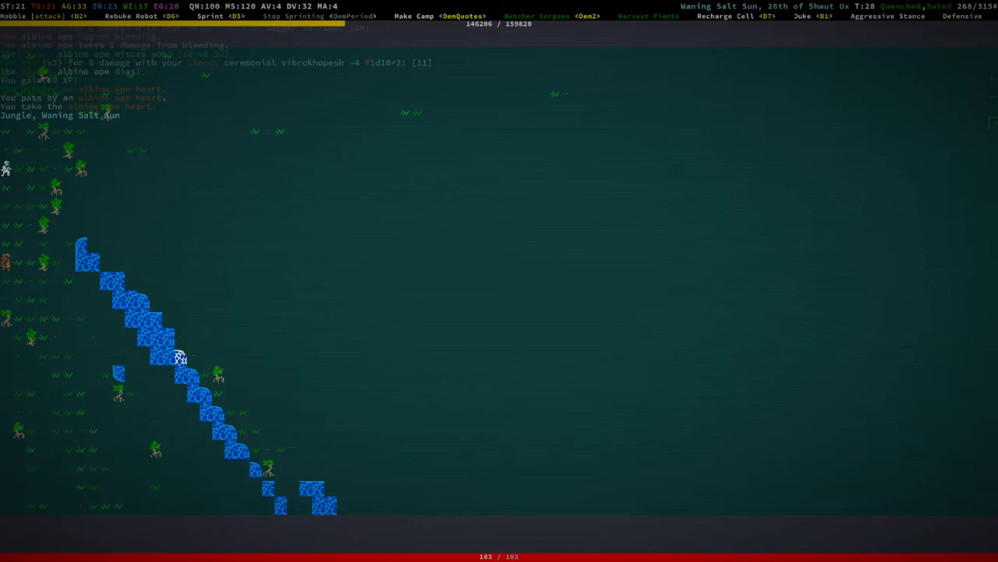
- Check the albino ape heart's actions in the inventory, then leave it
key(i)
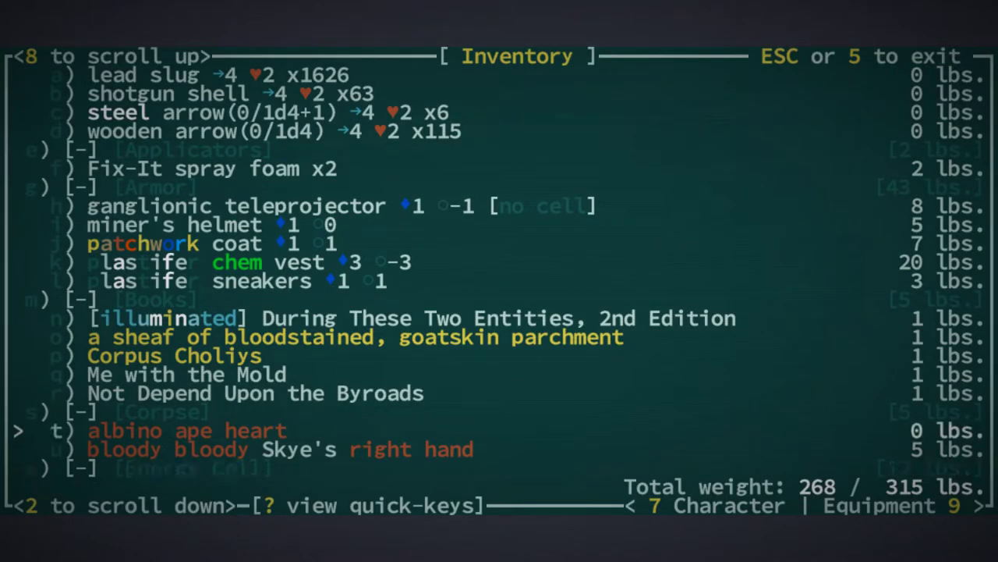
key(t)
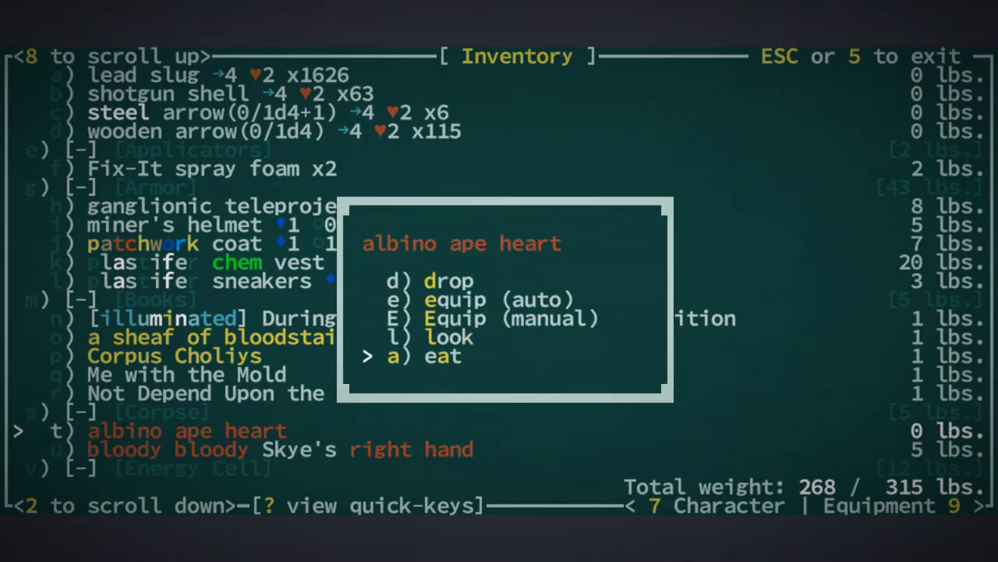
key(Escape)
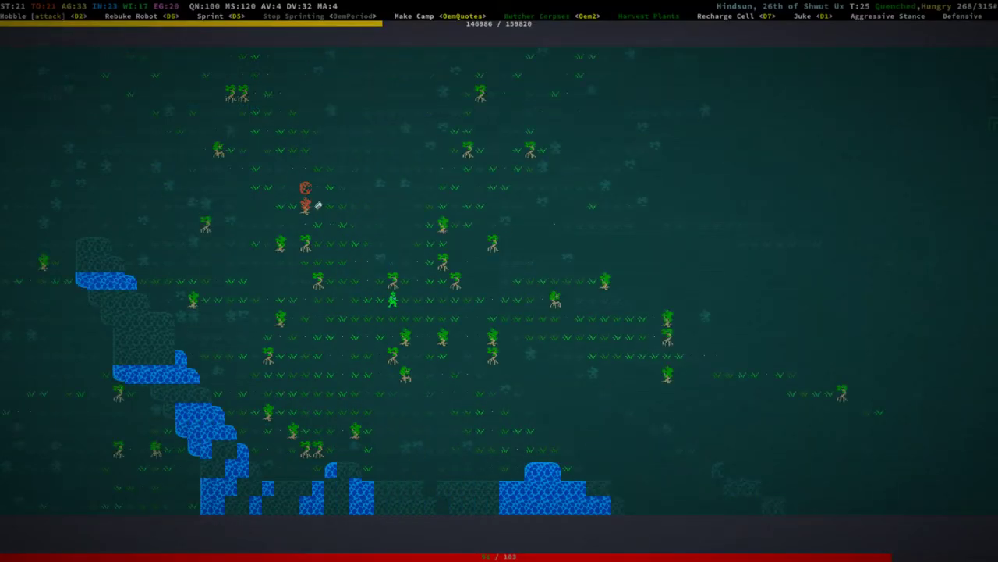
- Attack the goatfolk sower in melee until it dies
key(Up)
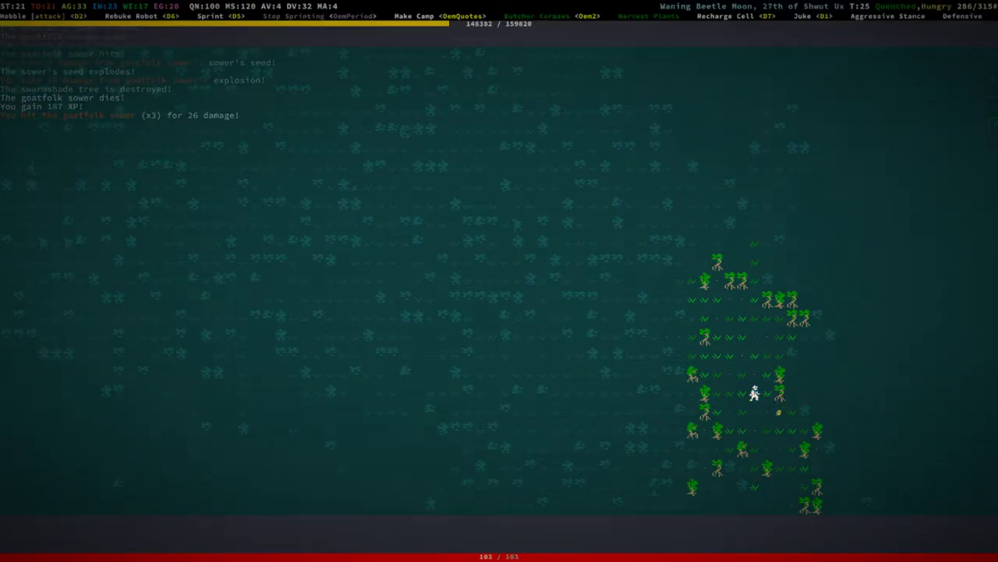
- Walk across the mangrove jungle until the famished warning appears
key(Up)
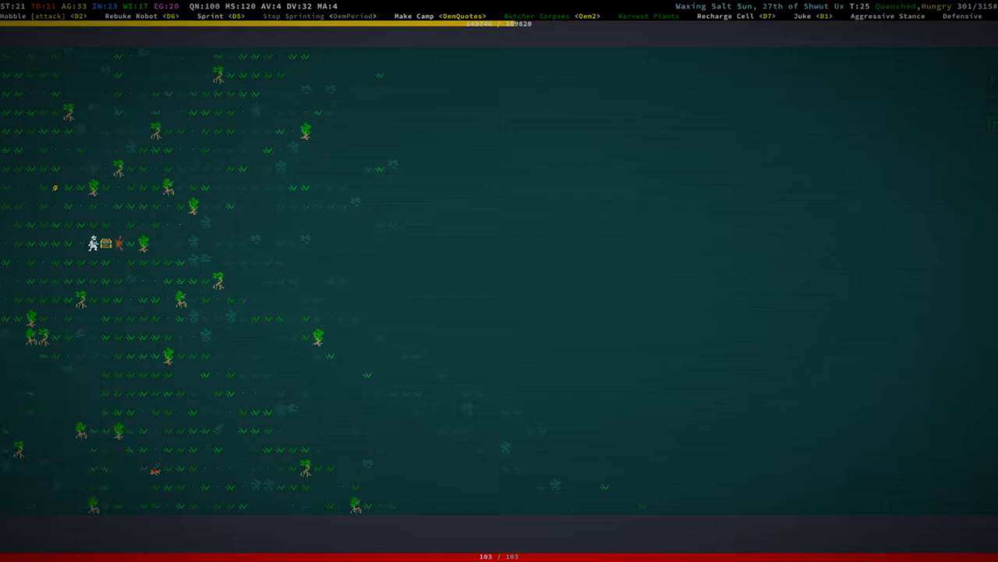
key(Right)
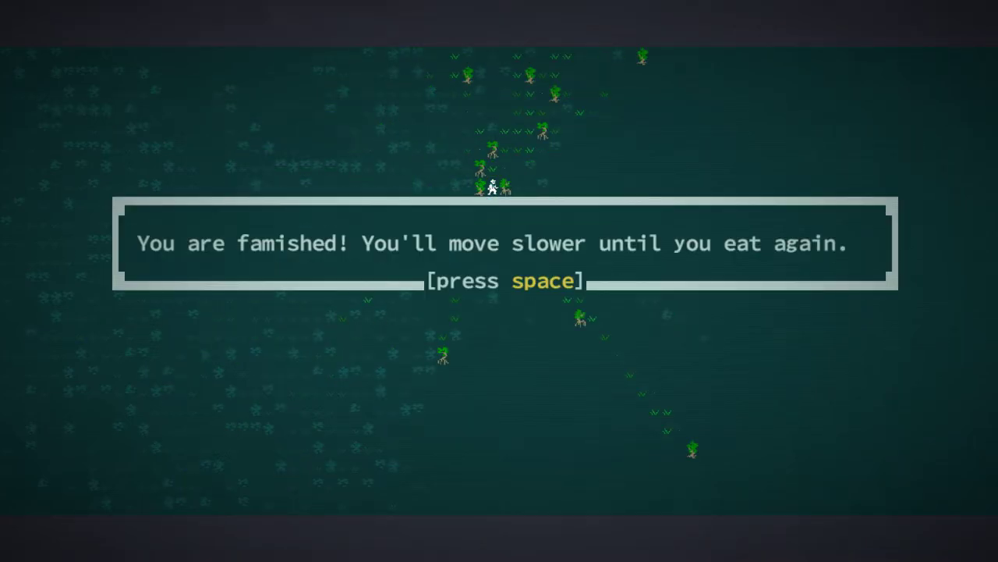
- Dismiss the famished warning, eat the campfire meal, and return to the jungle
key(space)
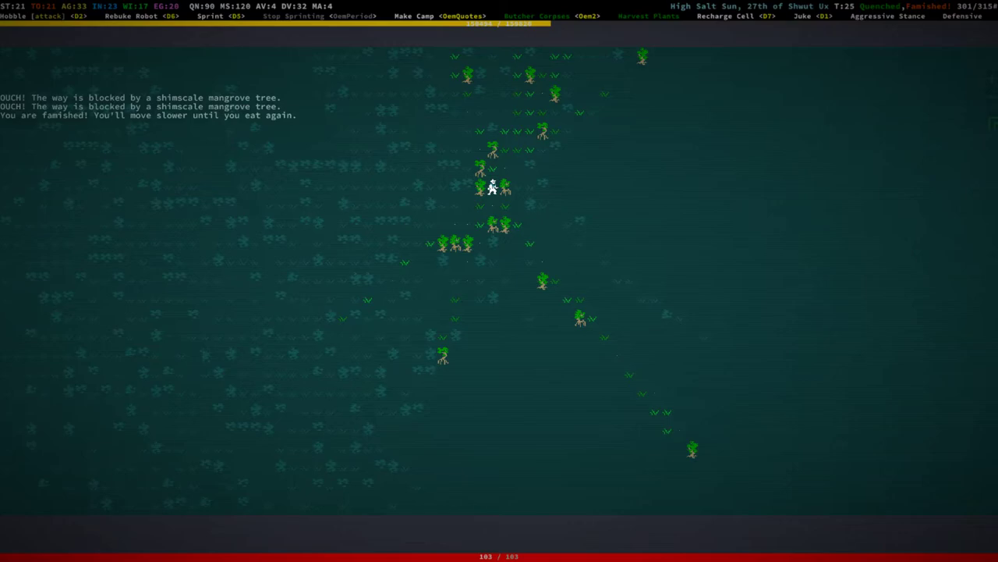
click(424, 15)
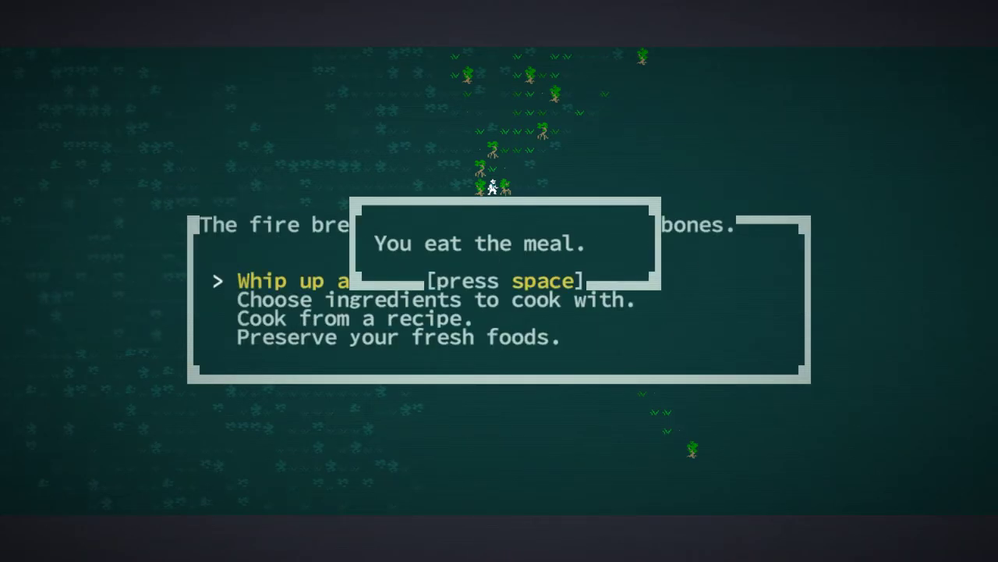
key(space)
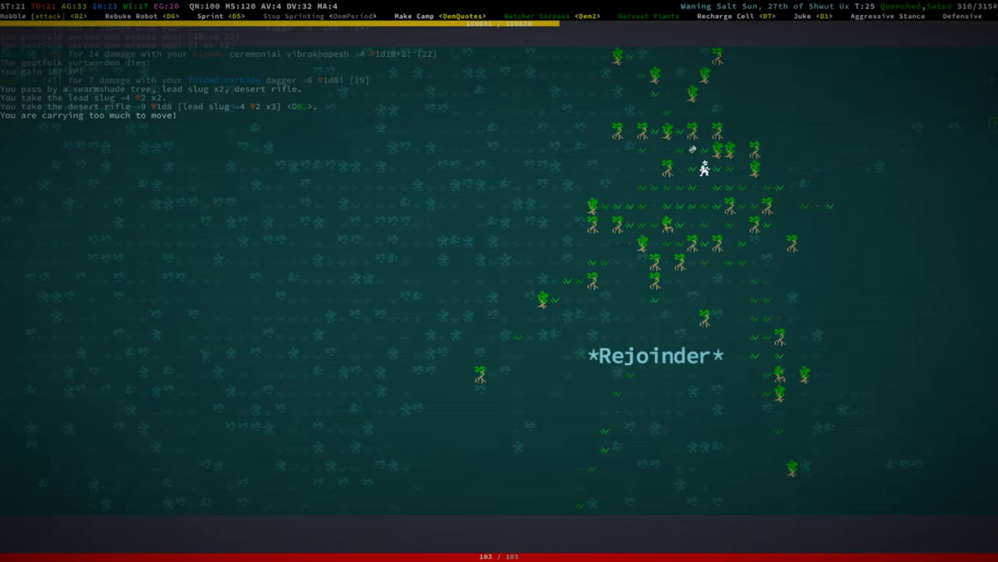
- Disassemble the desert rifles in the inventory into tinkering bits to cut carried weight
key(i)
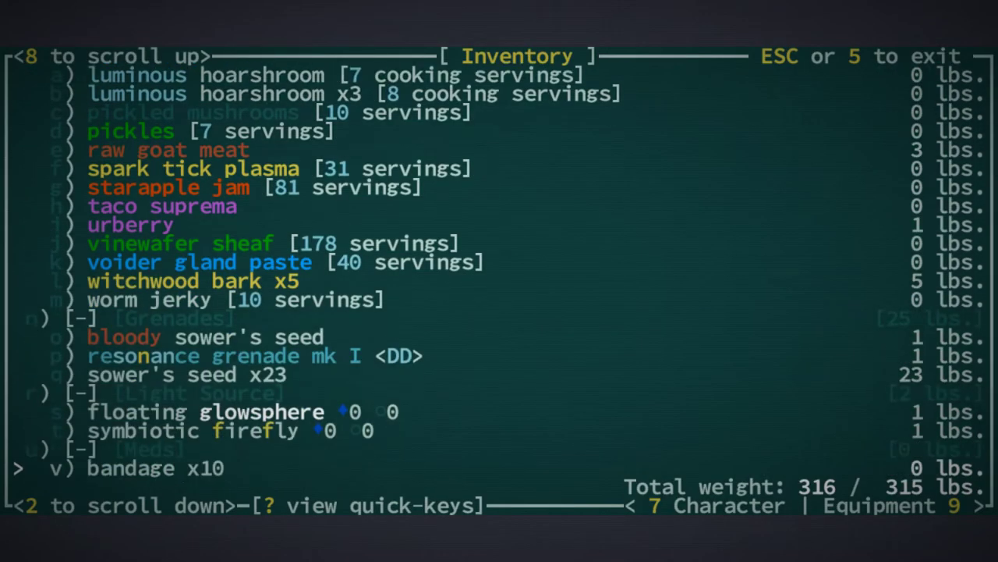
scroll(up, 3)
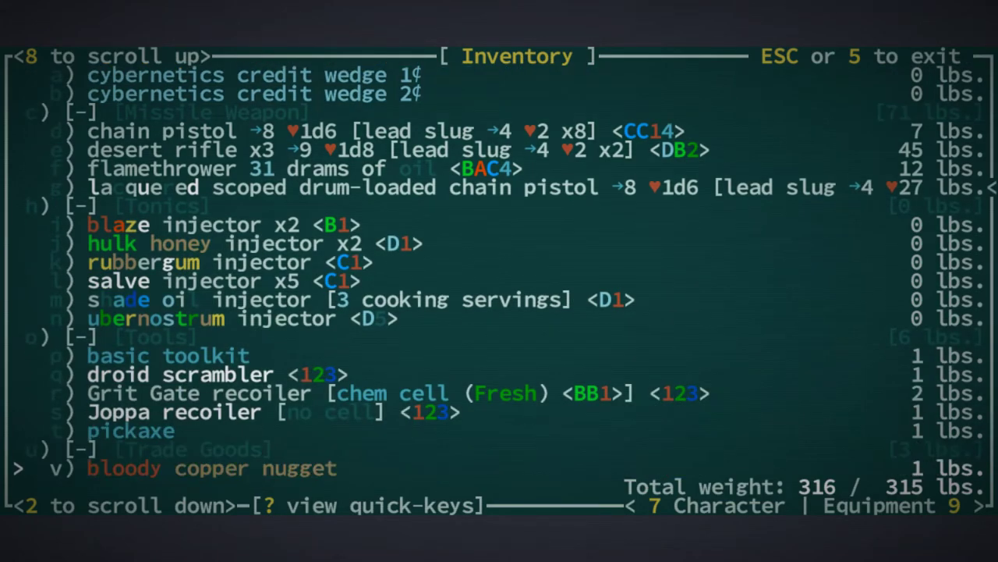
scroll(down, 3)
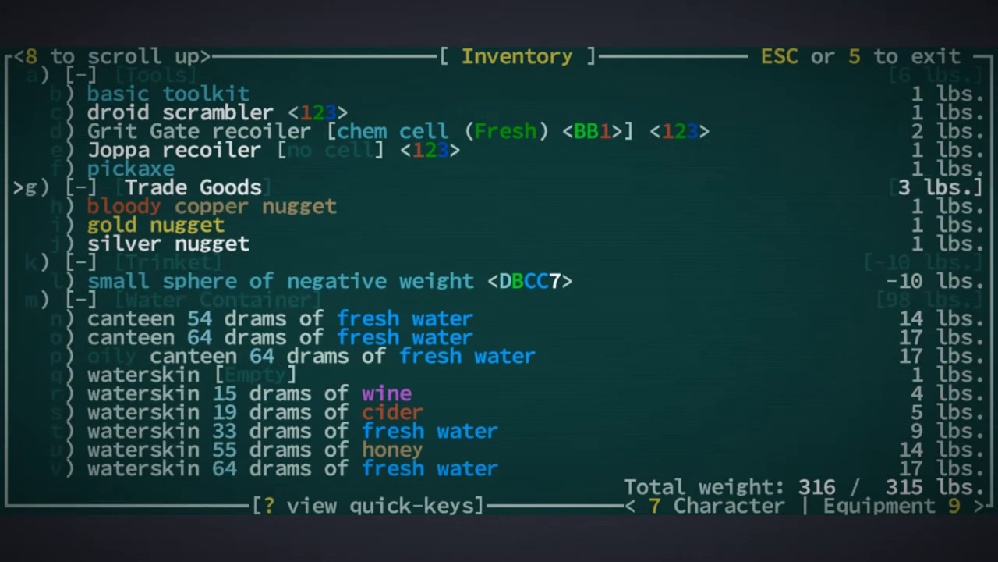
scroll(up, 3)
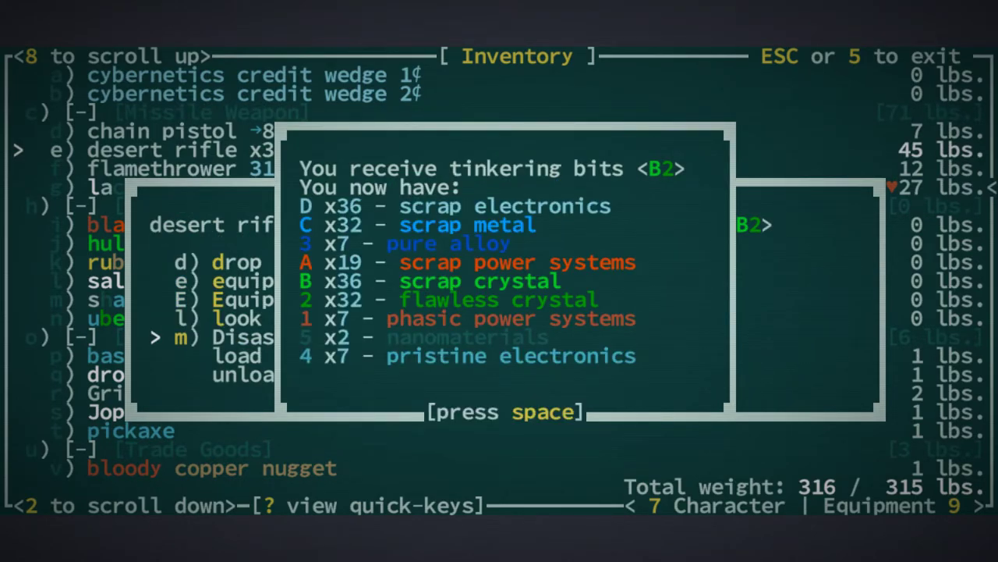
key(space)
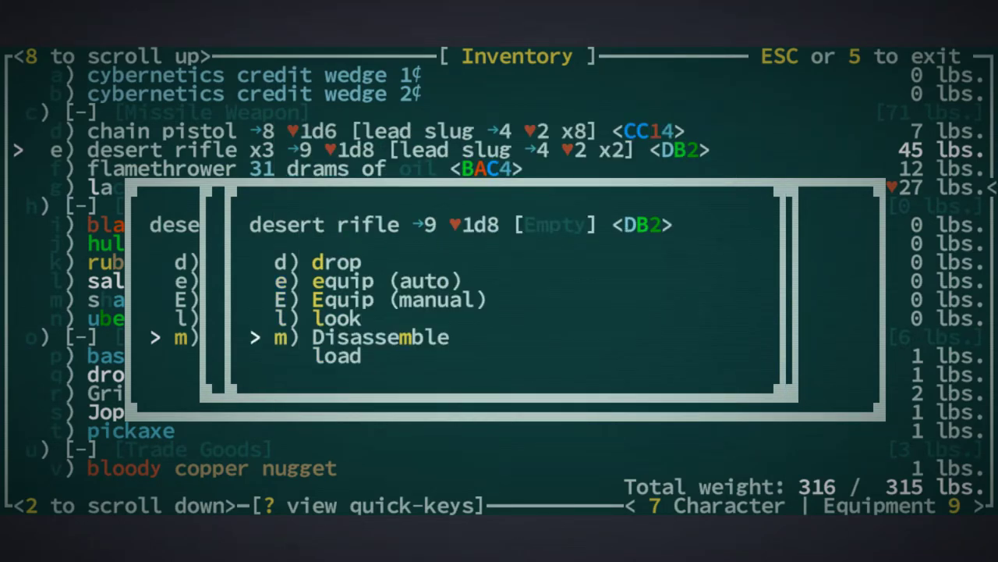
key(Escape)
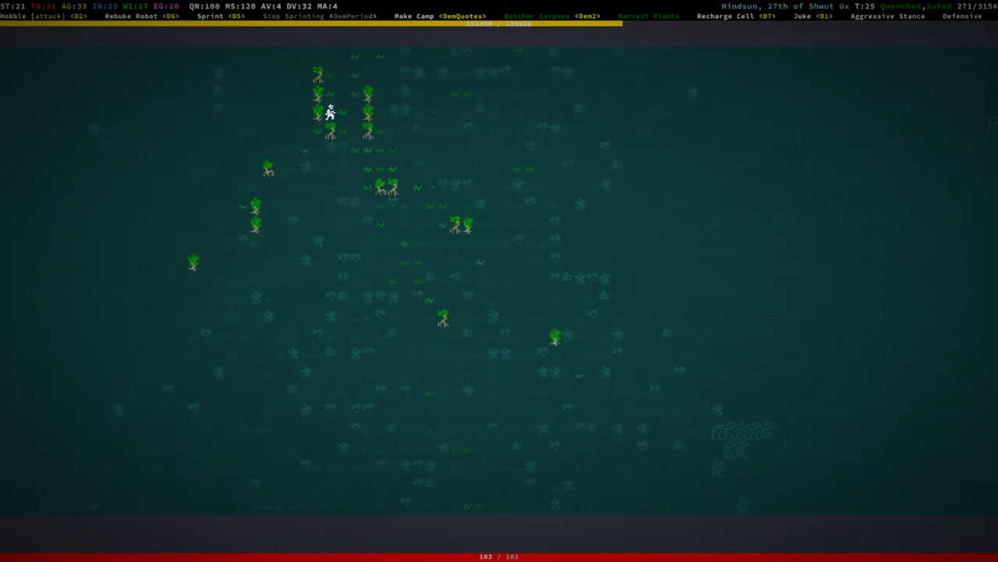
- Keep travelling north through the jungle until Bloodstar, the goatfolk village, is discovered
key(Up)
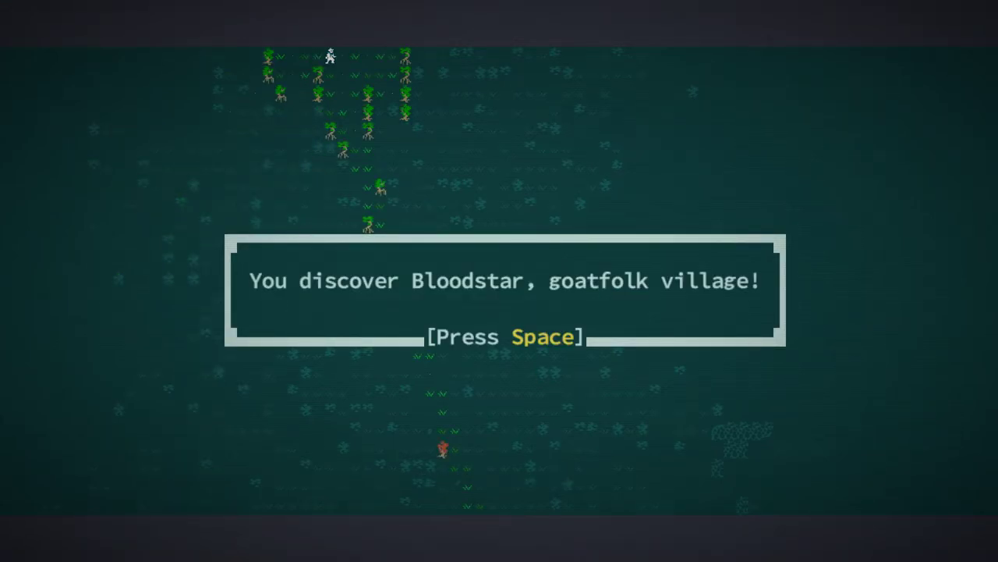
- Dismiss the Bloodstar notice and take the desert rifle, lead slugs and copper nuggets
key(space)
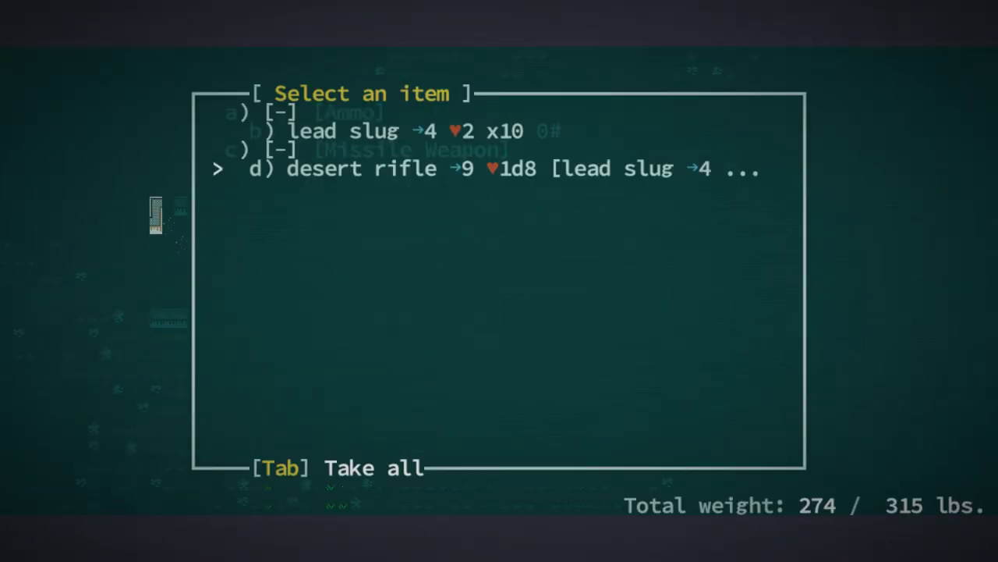
key(Tab)
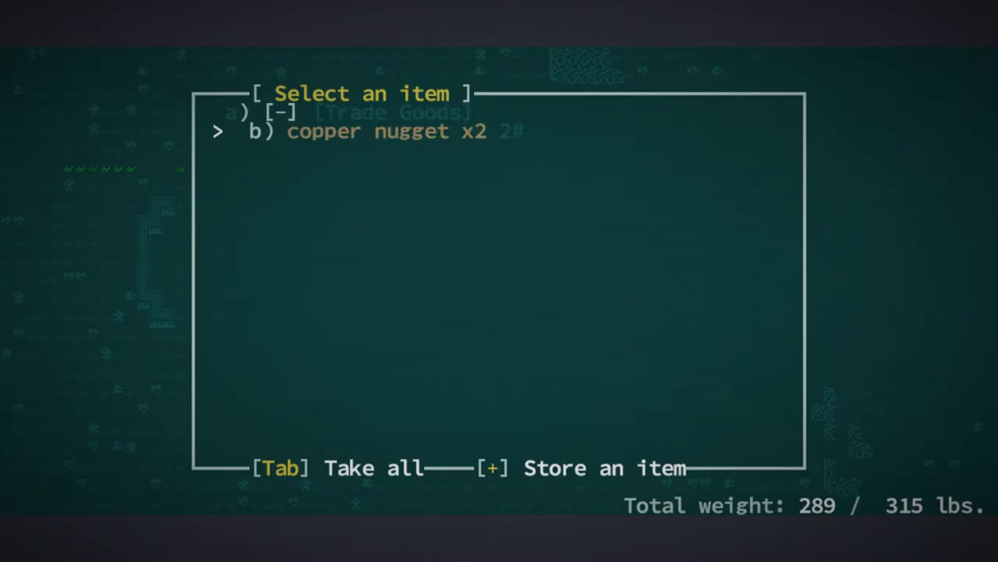
key(Escape)
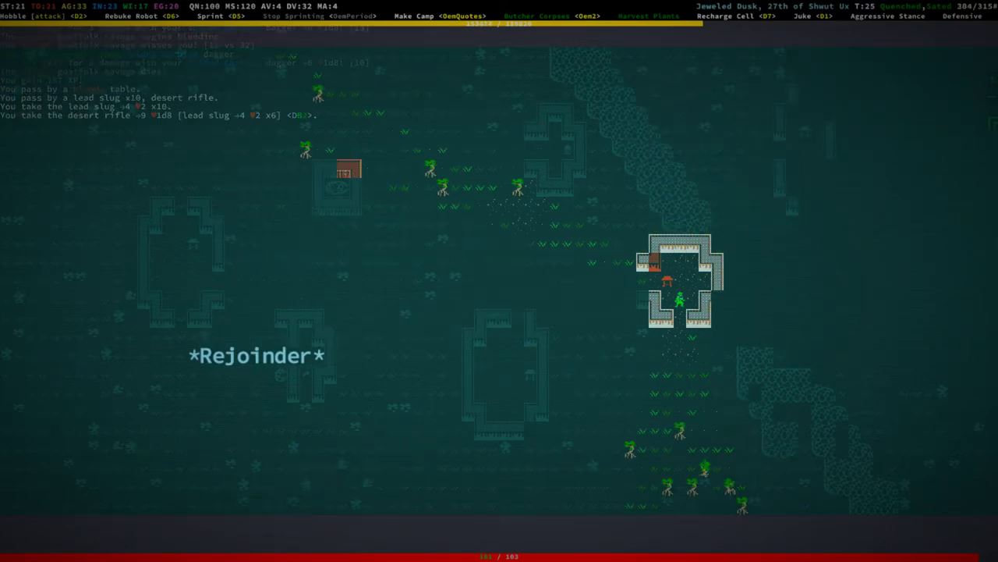
- Disassemble the looted desert rifle from the inventory, then bring up travel destinations
key(i)
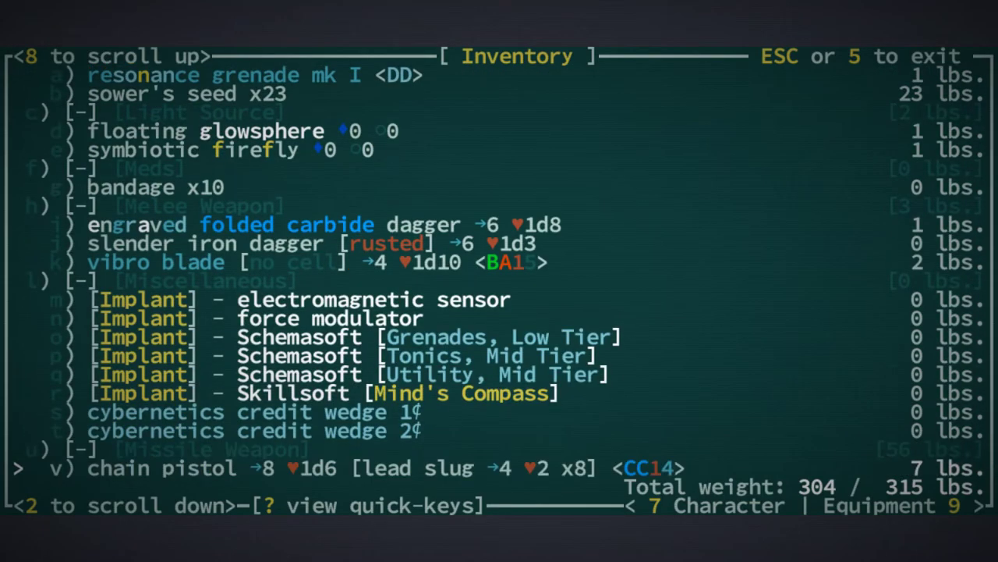
scroll(down, 3)
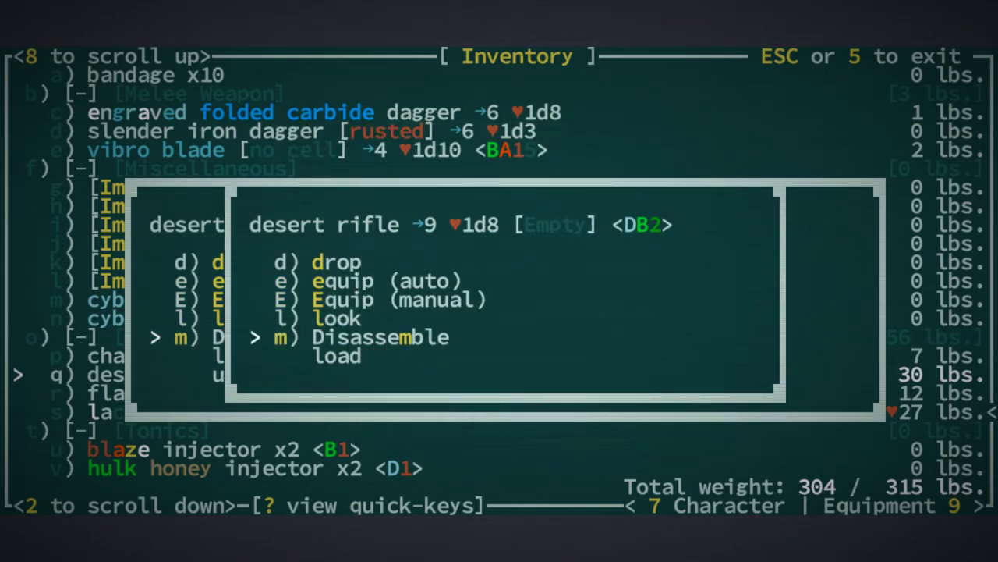
key(Escape)
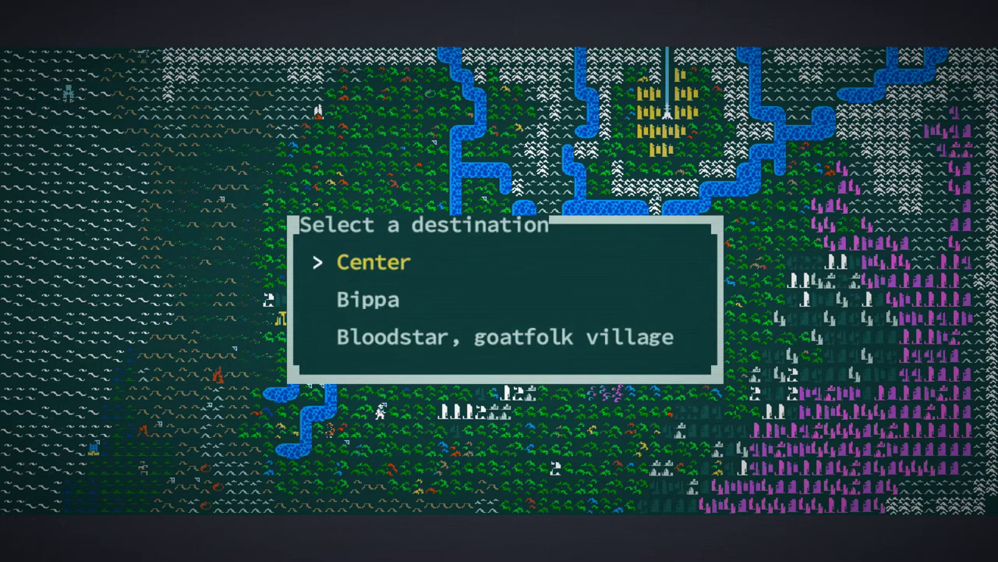
- Travel to Bippa and acknowledge the Visit Bippa quest completion
key(Down)
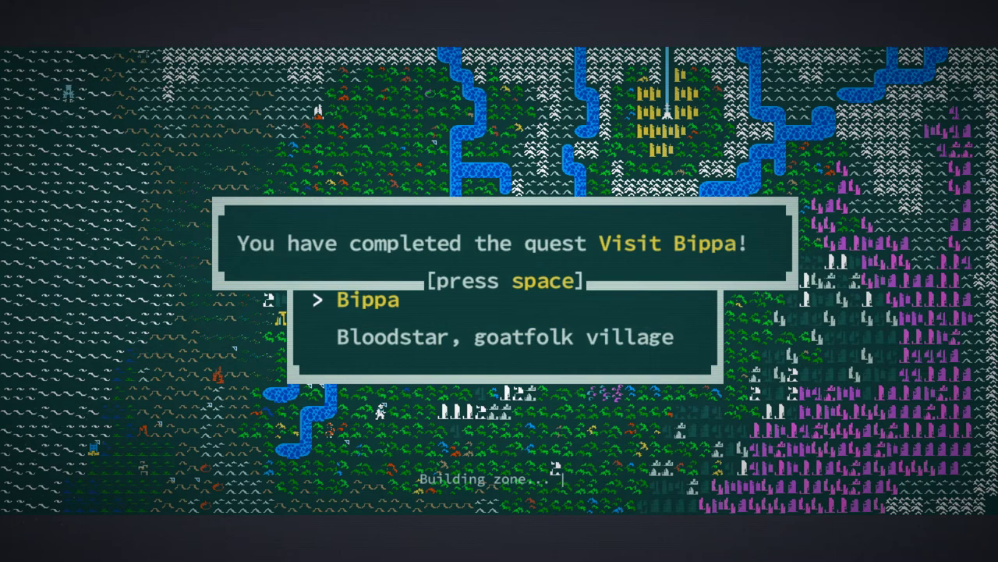
key(space)
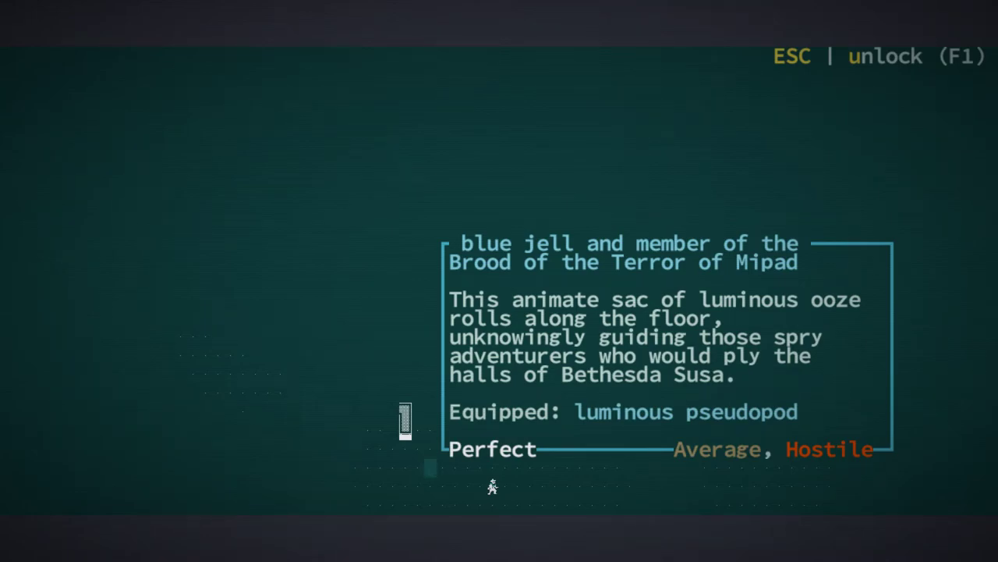
- Examine the hostile blue jell and plated chromeling, closing each description
key(Escape)
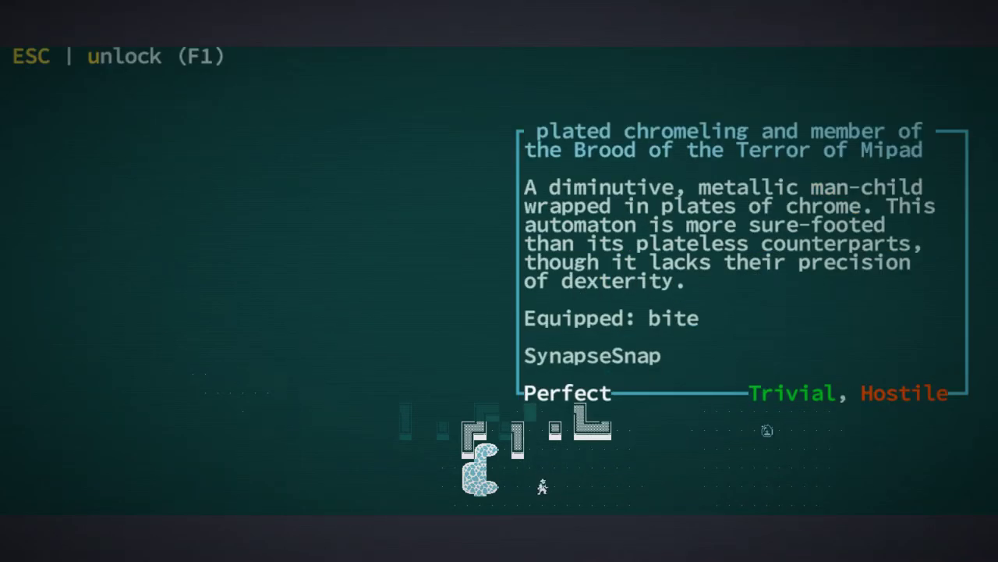
key(Escape)
text(6)
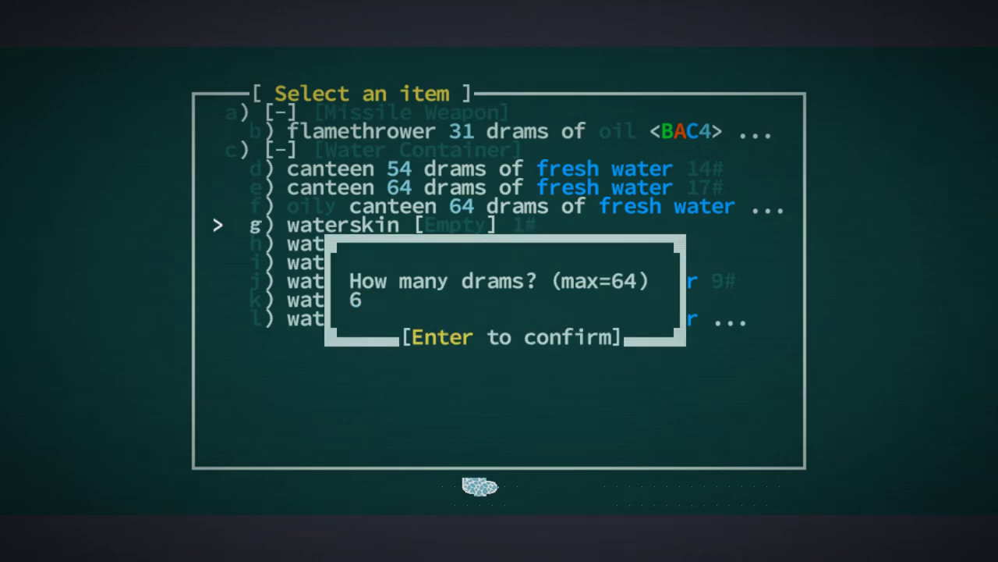
- Confirm the drams of water to pour and acknowledge the Djashid shrine journal note
key(Return)
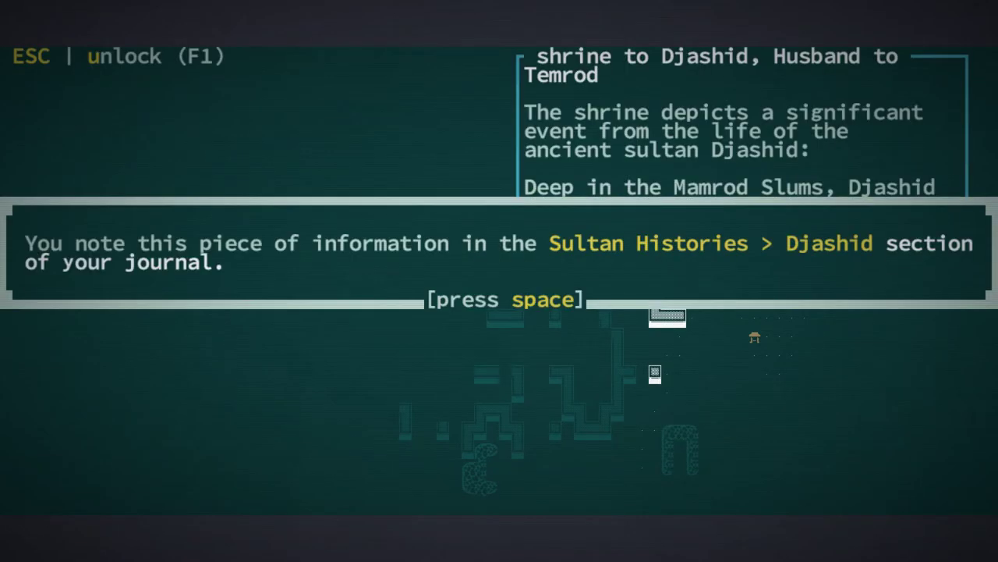
key(space)
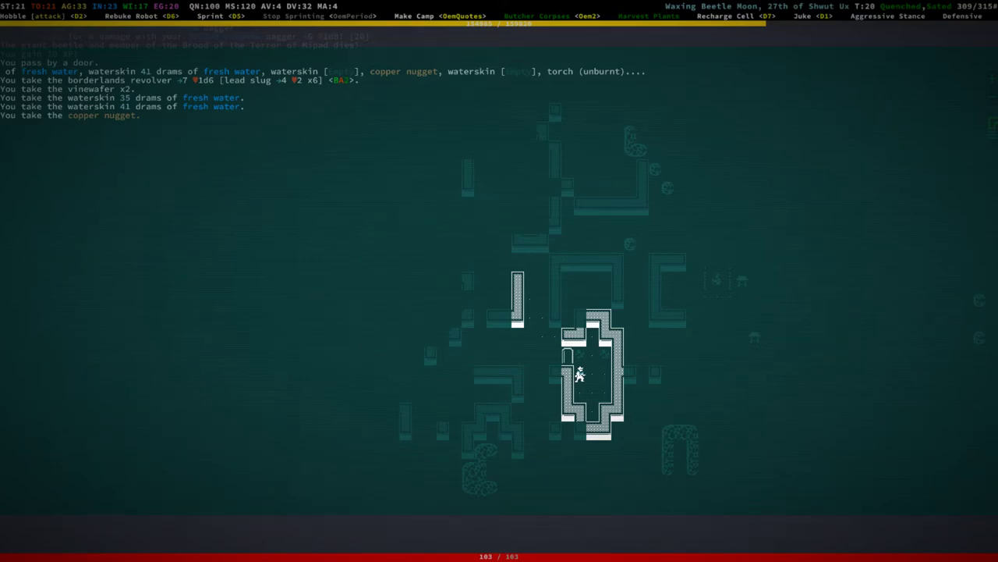
- Scrap the borderlands revolver into tinkering bits from the inventory
key(i)
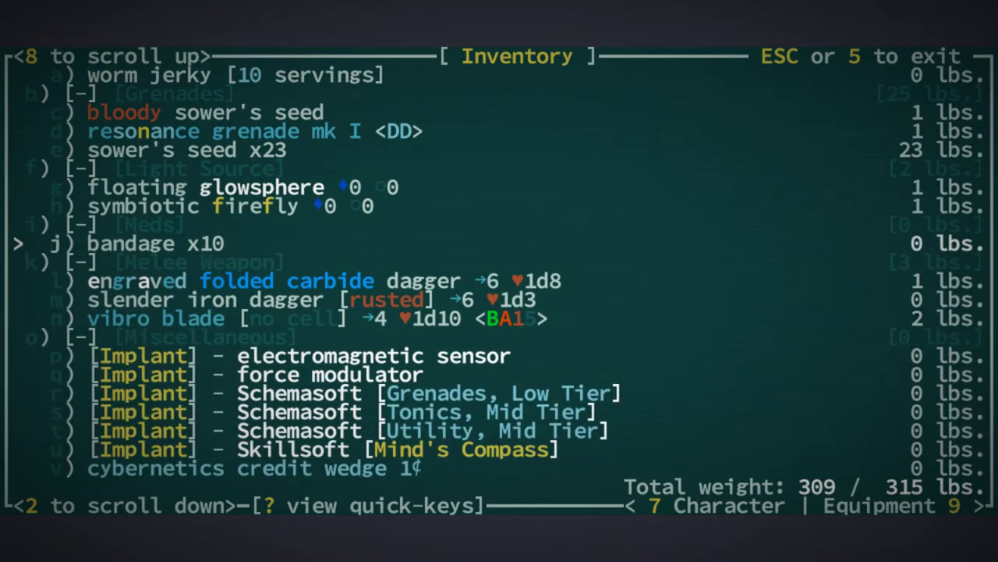
scroll(up, 3)
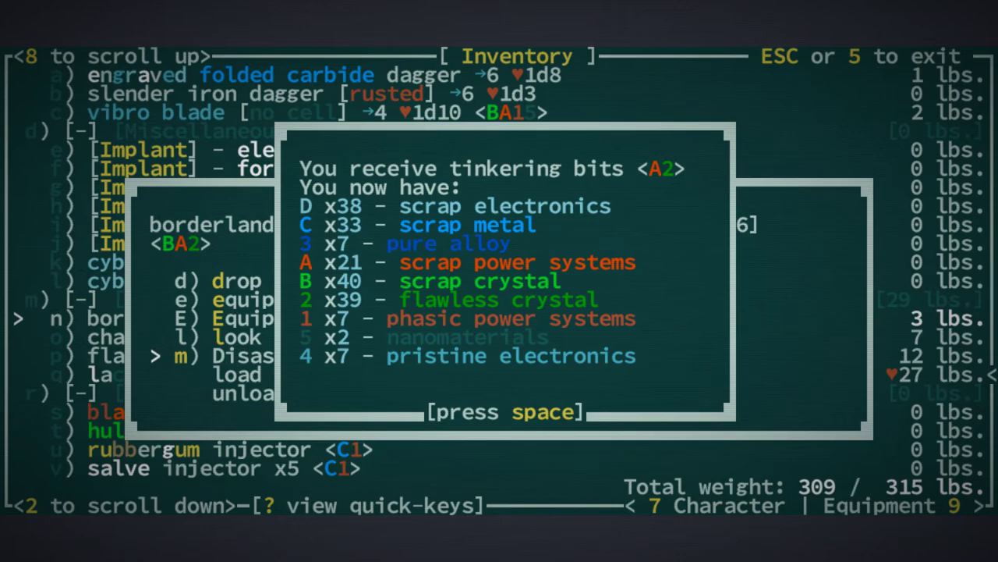
key(space)
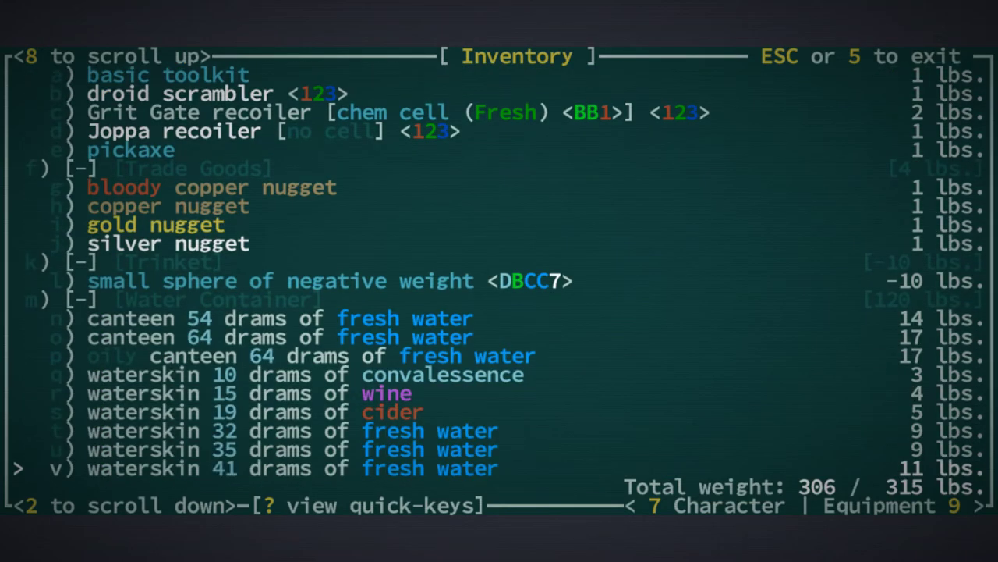
- Pour out the 64-dram fresh water waterskin and return to the map
scroll(down, 3)
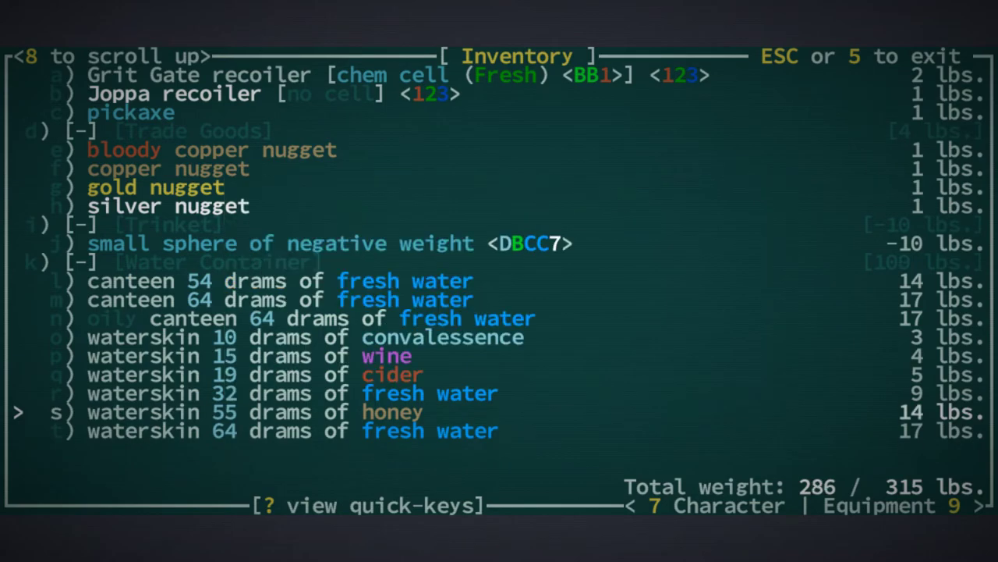
key(Up)
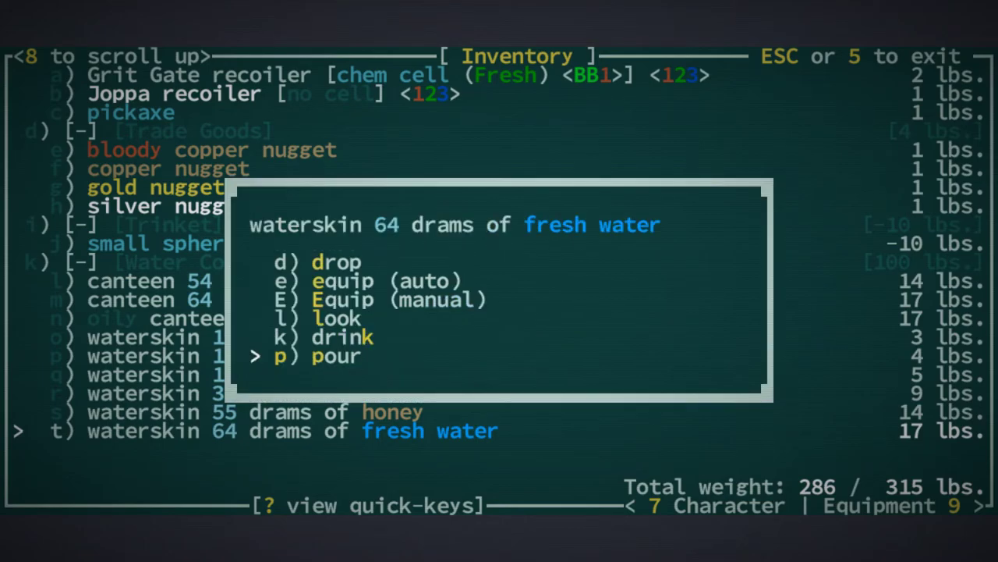
key(k)
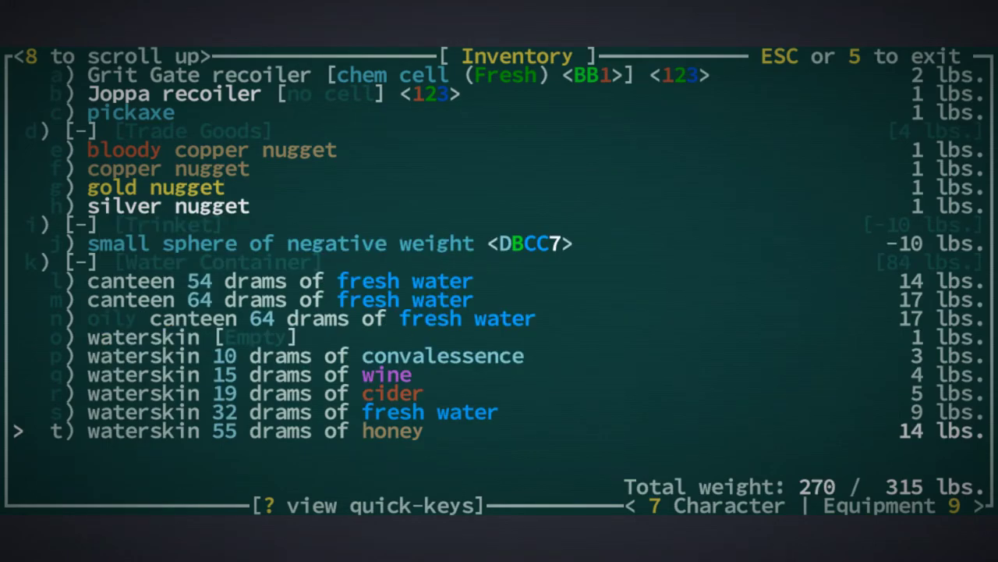
key(Escape)
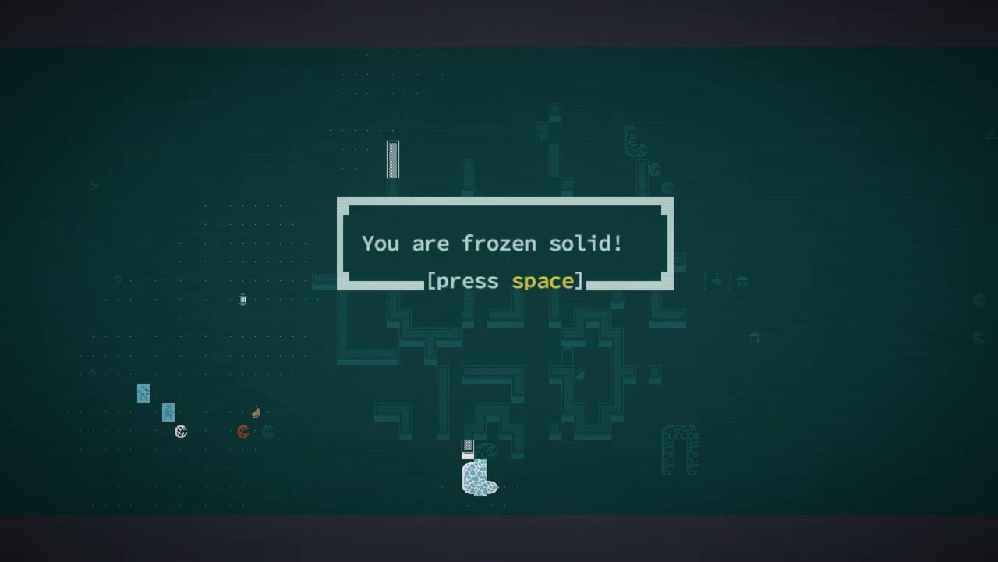
- Dismiss the frozen solid message, loot the slain Brood member, and reopen the inventory
key(space)
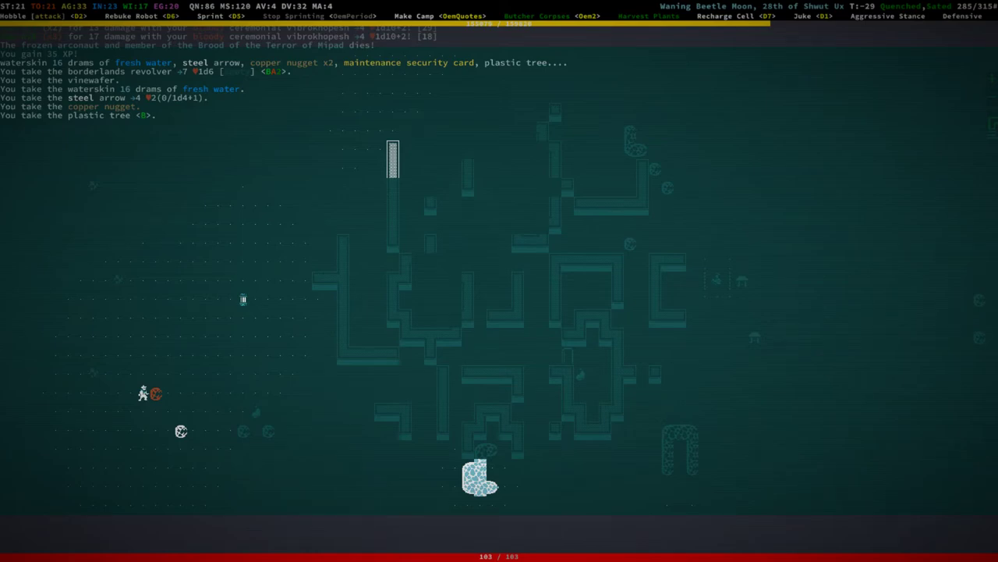
key(i)
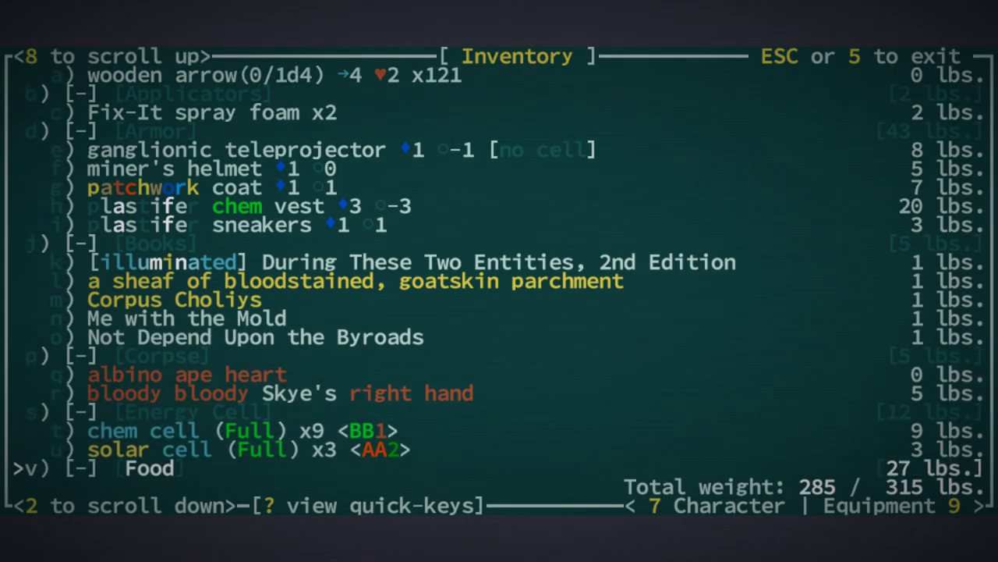
- Pour out the 16-dram fresh water and 15-dram wine waterskins
scroll(down, 3)
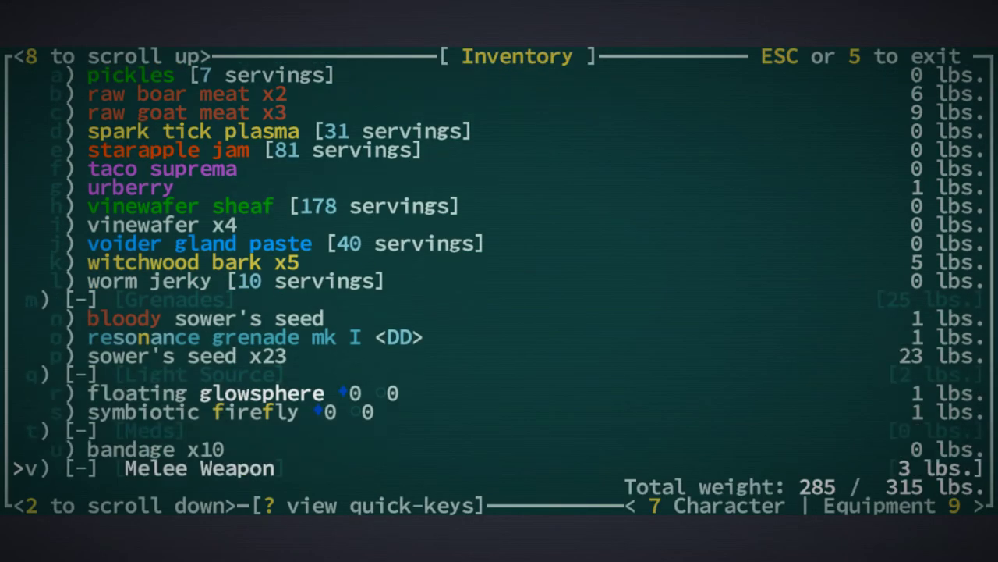
scroll(up, 3)
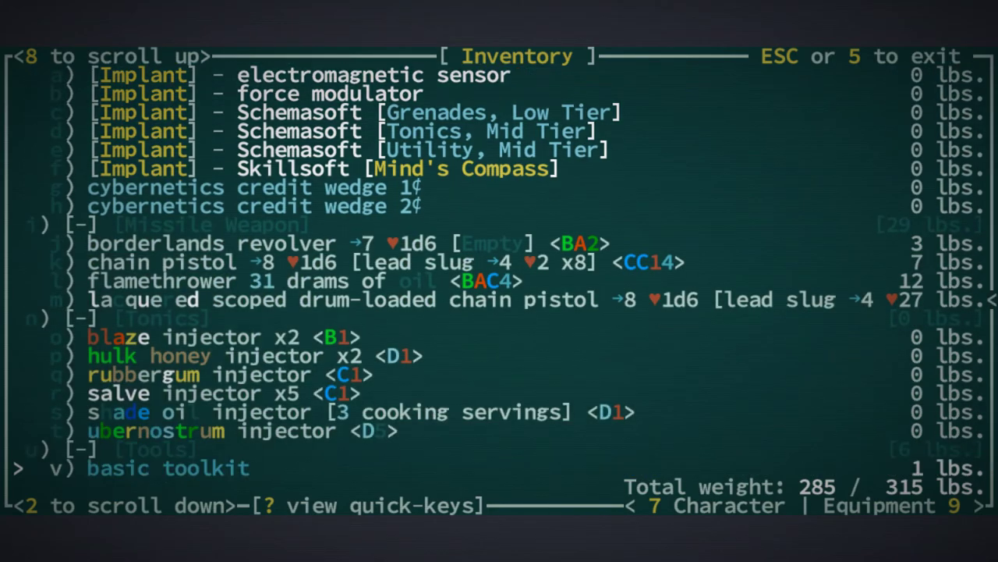
scroll(down, 3)
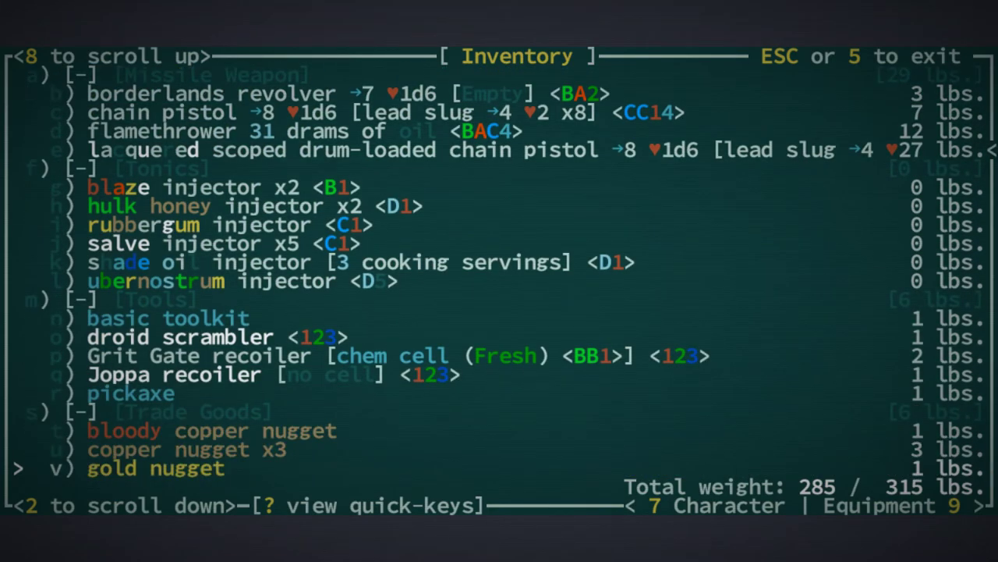
scroll(down, 3)
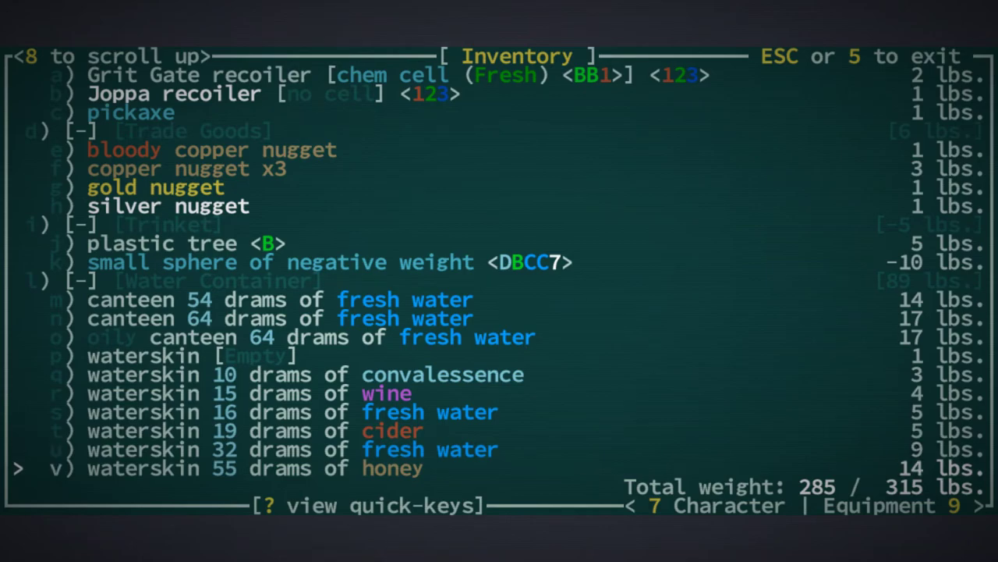
key(up)
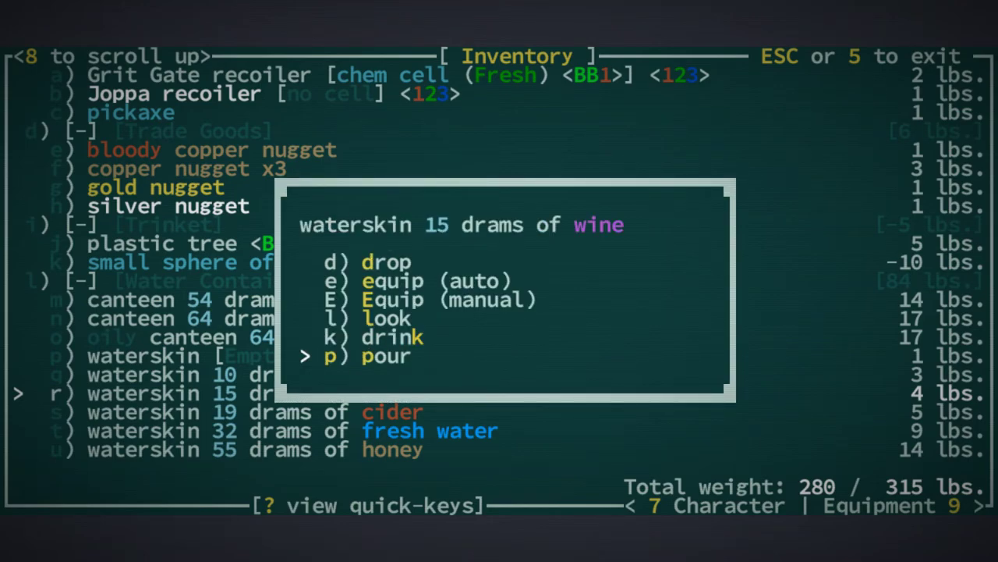
key(up)
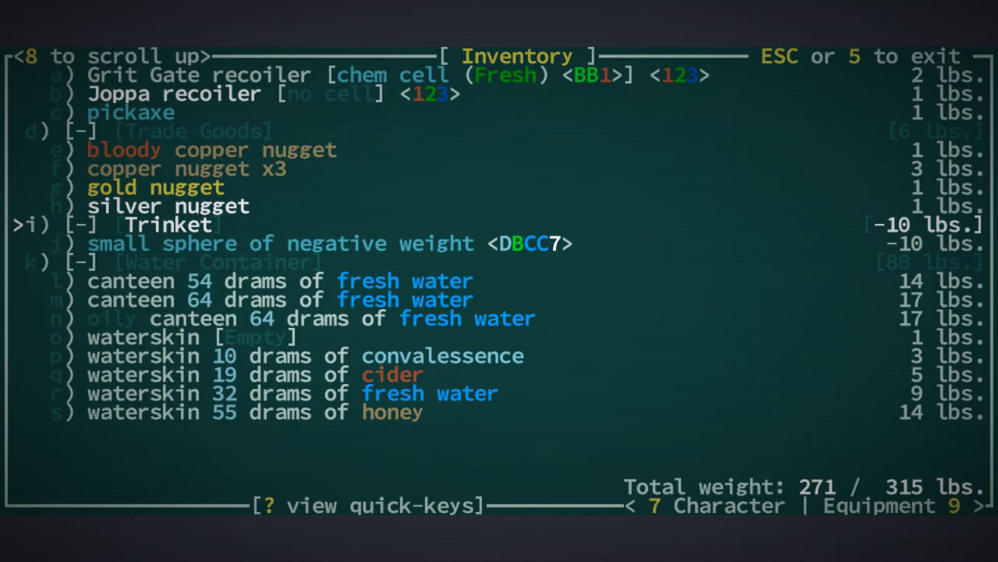
- Drop the copper nugget x3 and disassemble the droid scrambler into tinkering bits
scroll(up, 3)
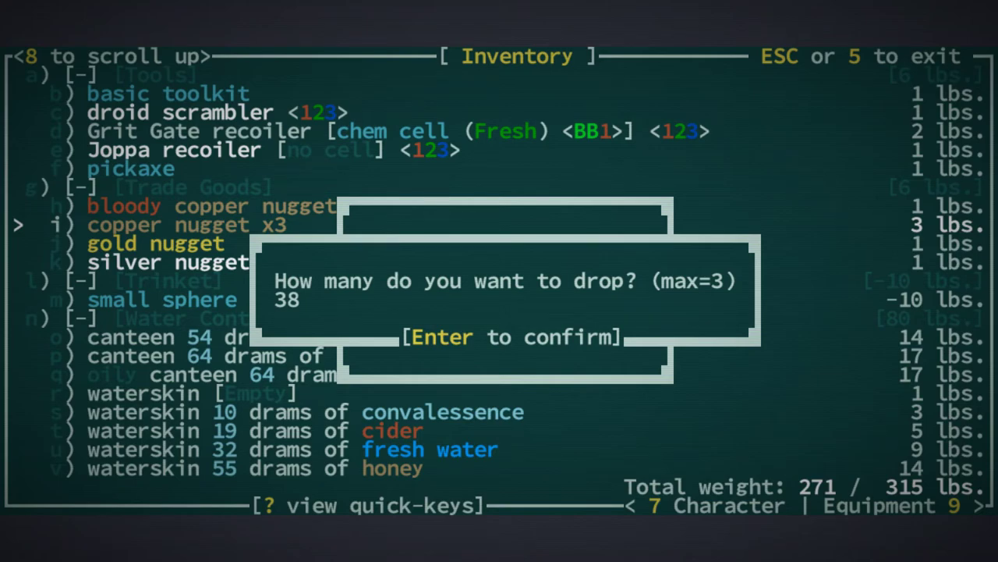
key(Return)
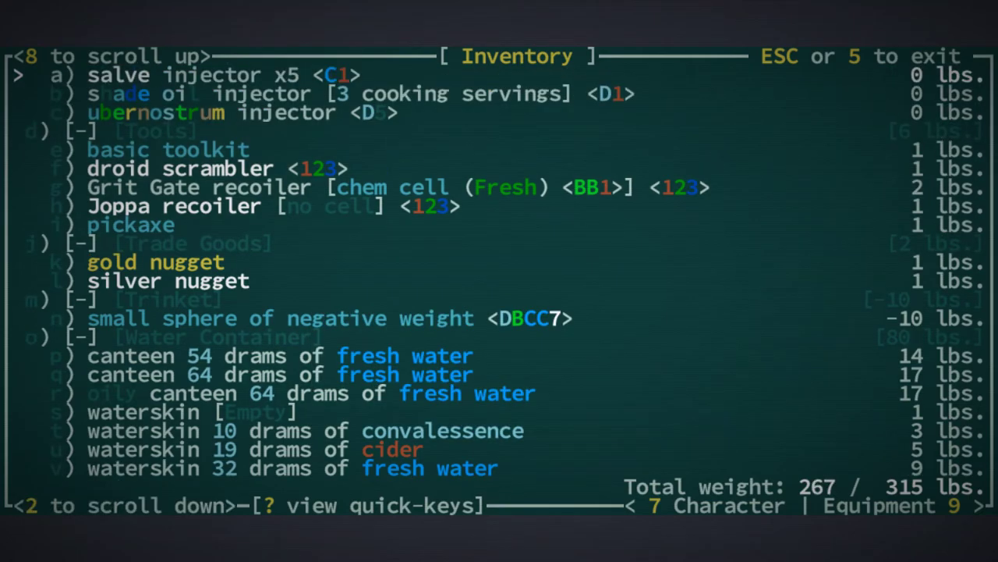
scroll(up, 3)
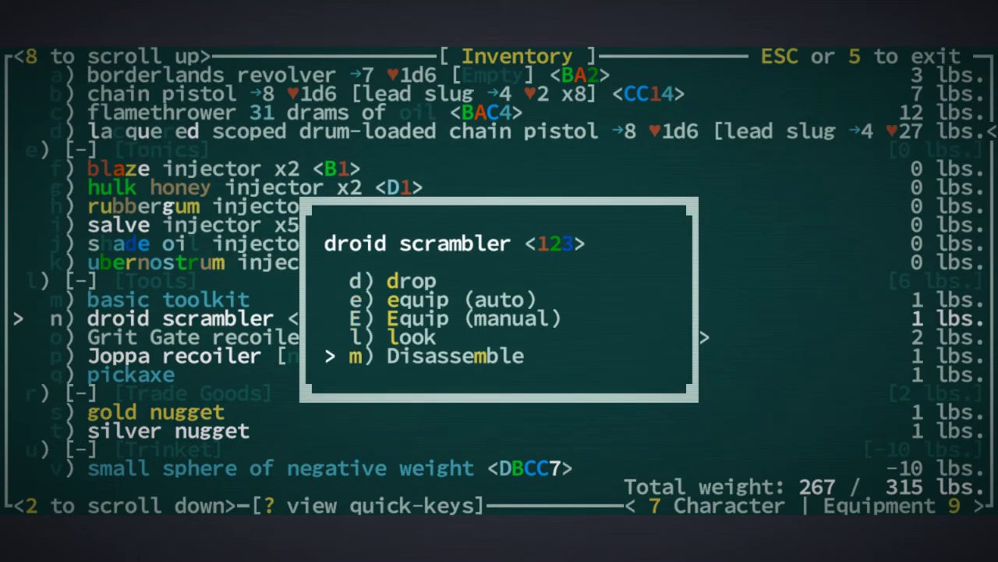
key(m)
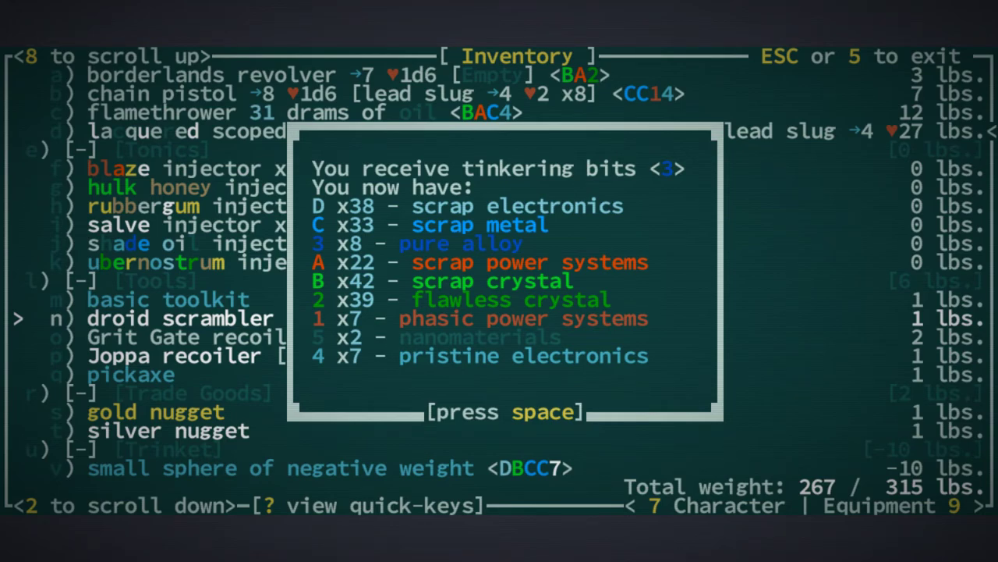
key(space)
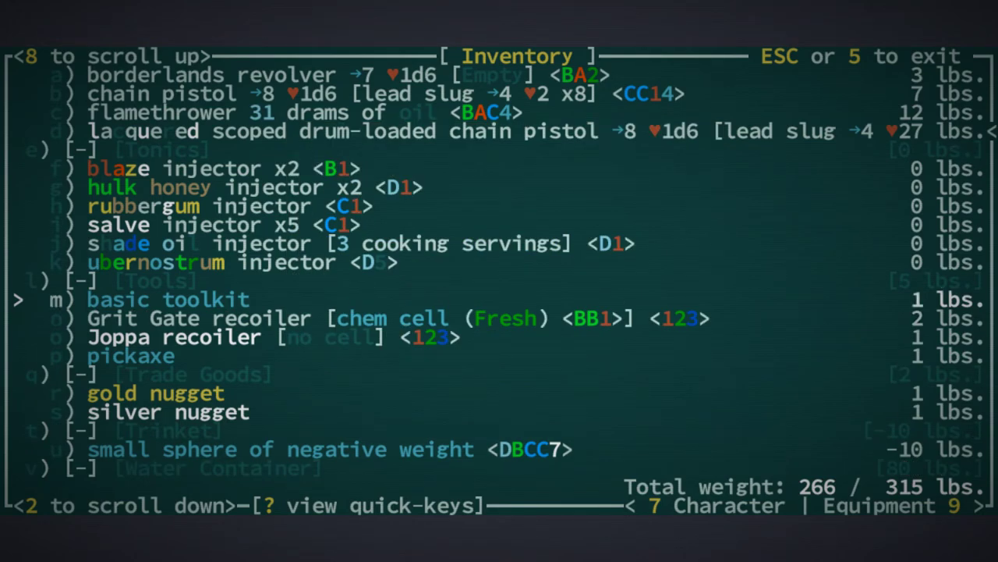
scroll(up, 3)
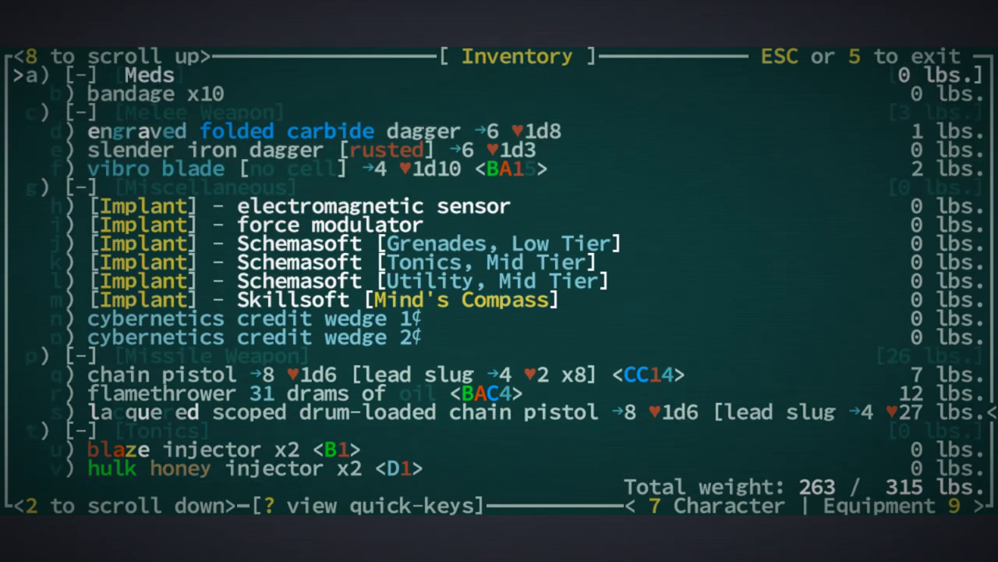
scroll(up, 3)
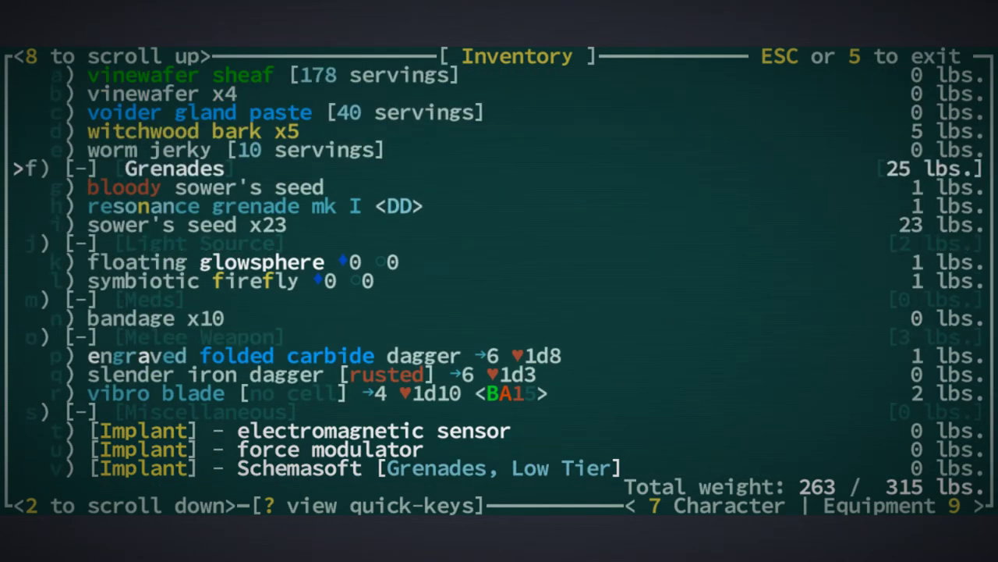
scroll(up, 3)
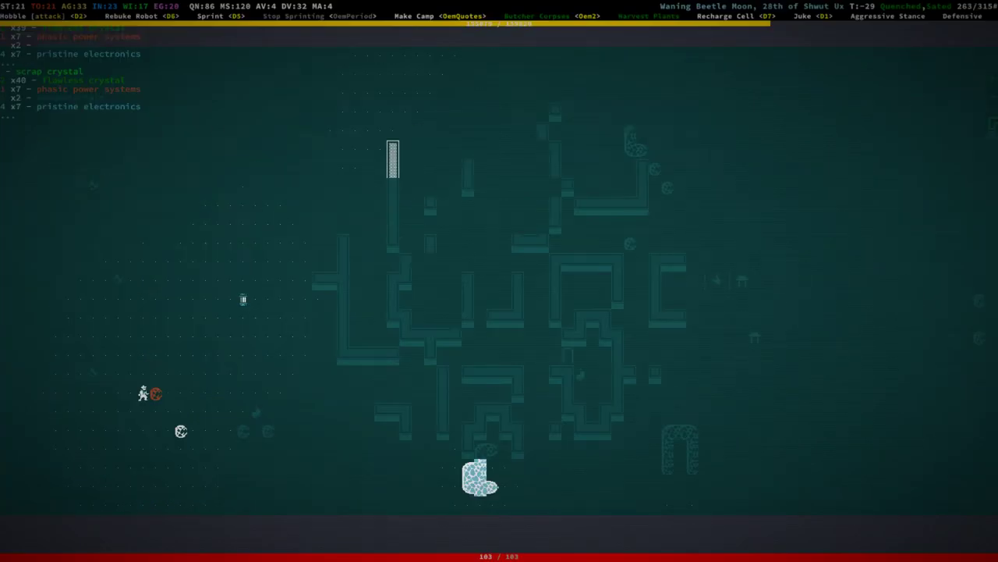
- Walk north through the Bippa ruins to the container holding Gun Tilts: Unabridged and Most Bizarre
key(Up)
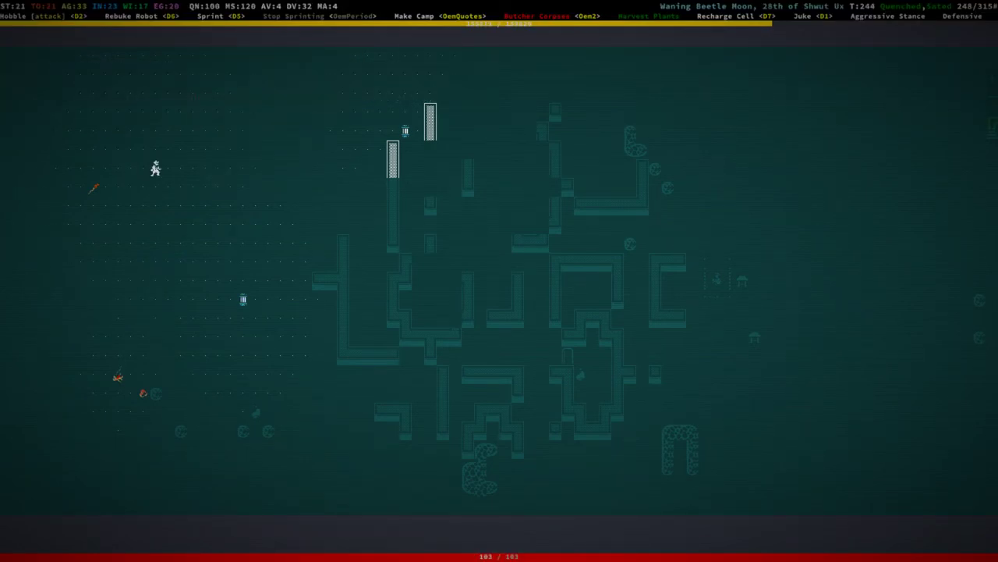
key(Up)
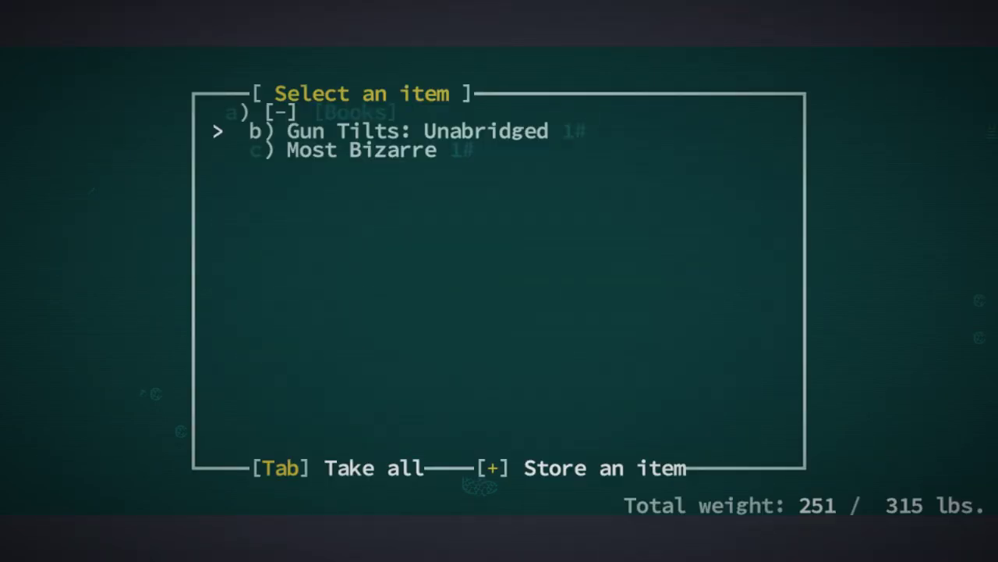
- Leave the book container and head to The Shallows, killing a cave spider by the pool
key(Tab)
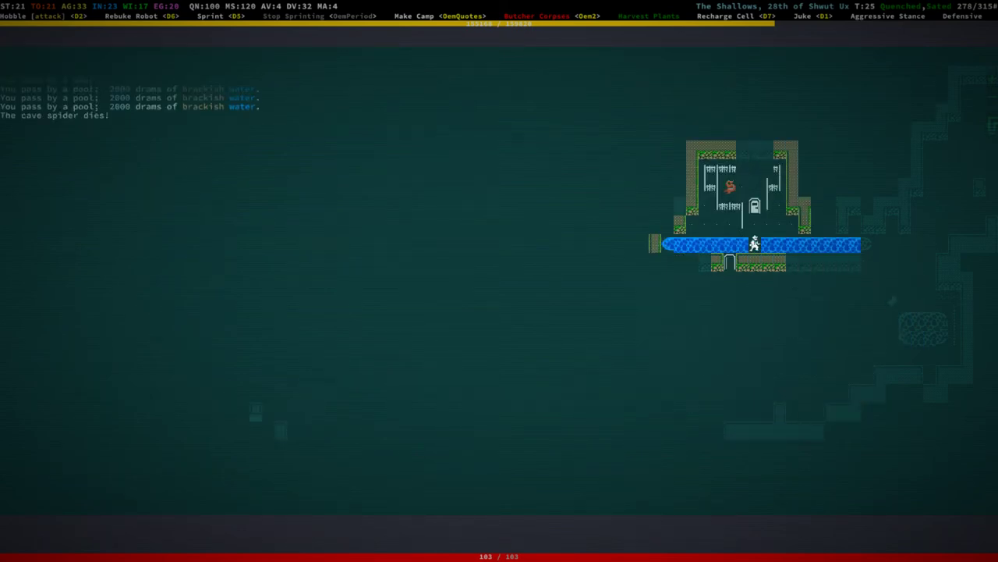
- Examine the shrine to Djashid near the iron fence, then dismiss its description
key(Right)
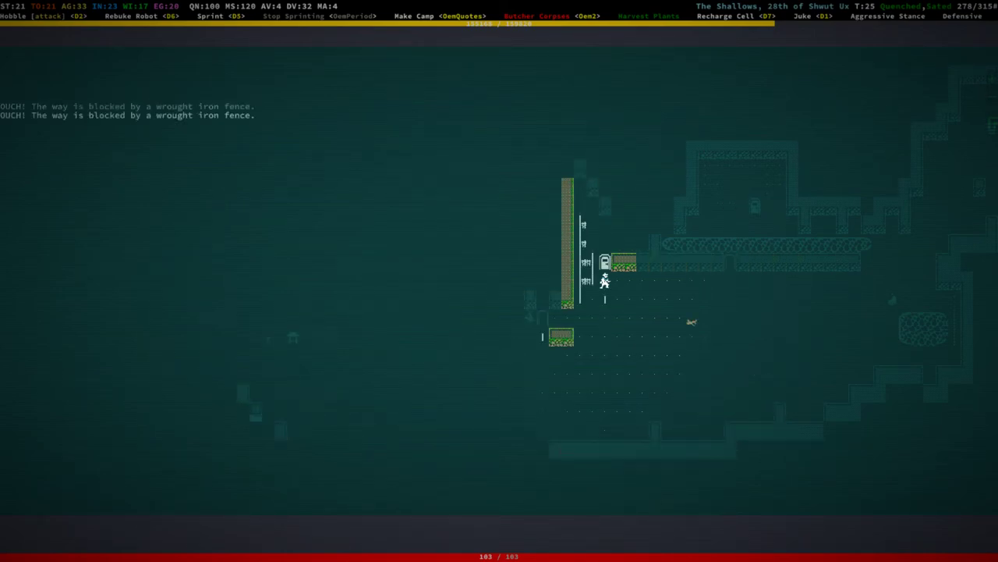
key(up)
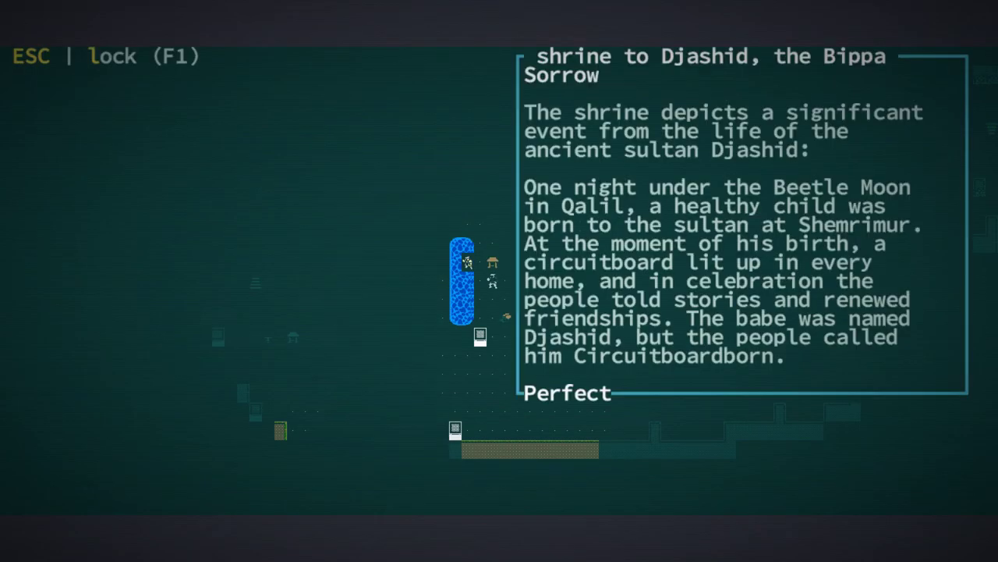
key(Escape)
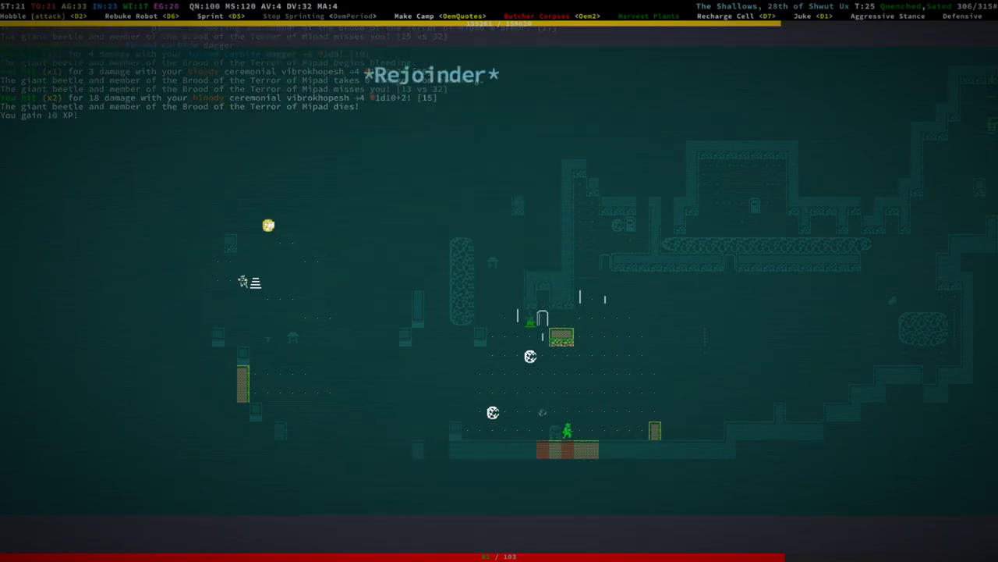
- In Game Options' Autoget section, toggle auto-pickup of artifacts, fresh water, scrap, food and trade goods
key(Escape)
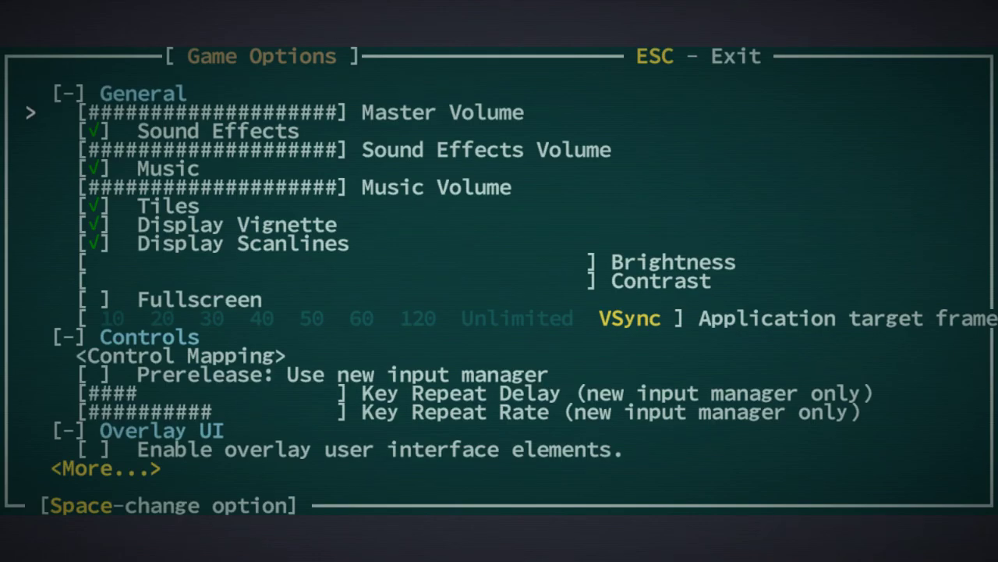
scroll(down, 3)
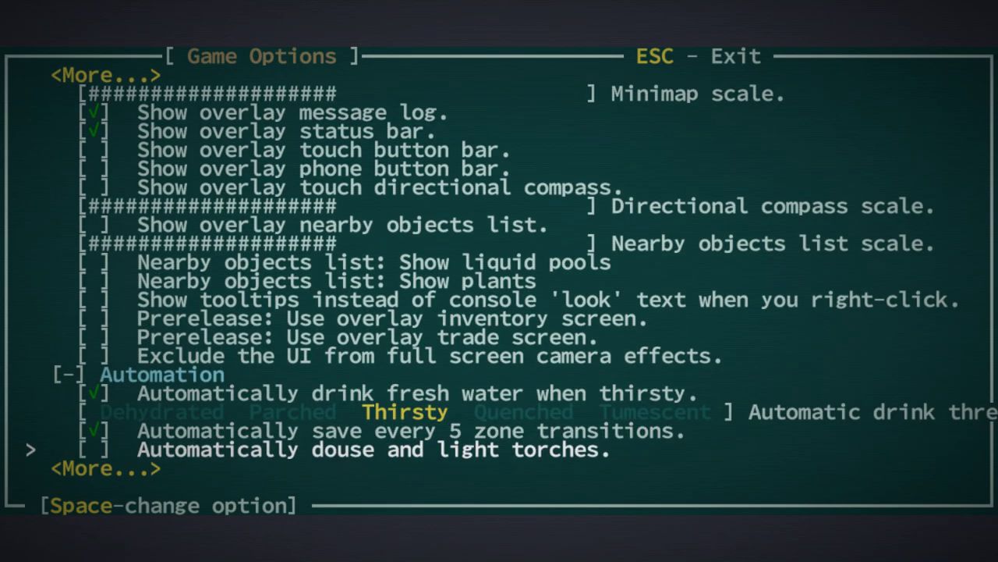
scroll(down, 3)
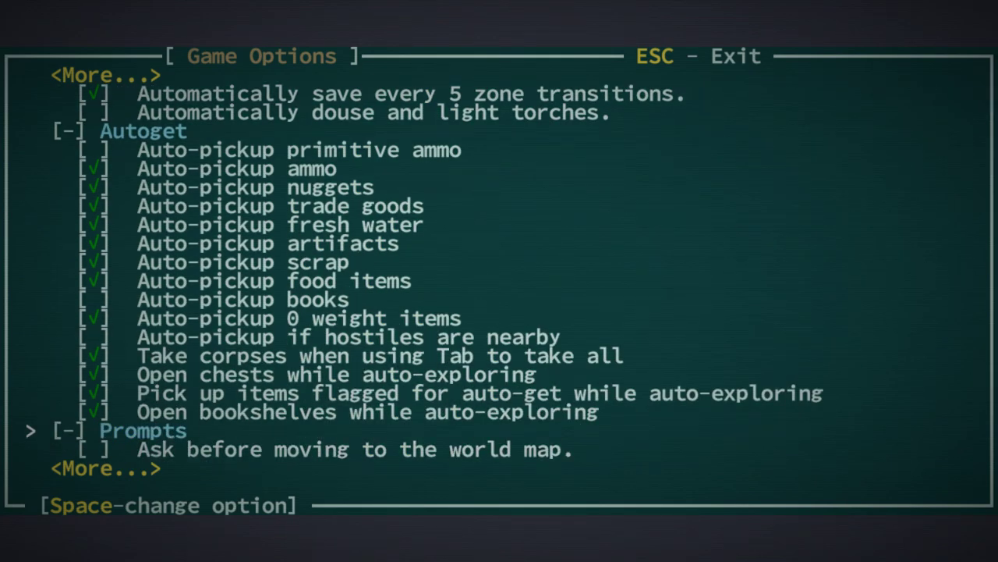
key(up)
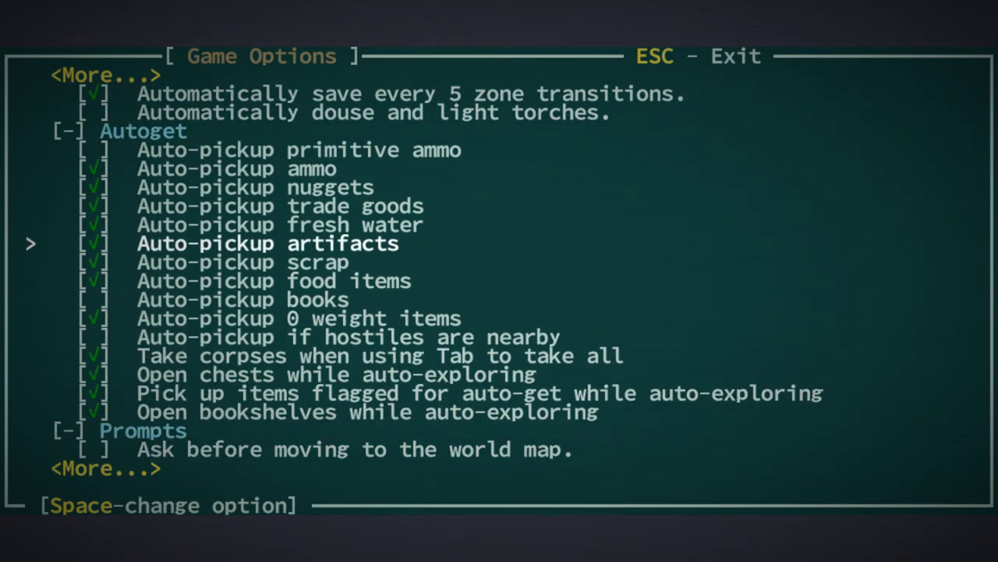
key(up)
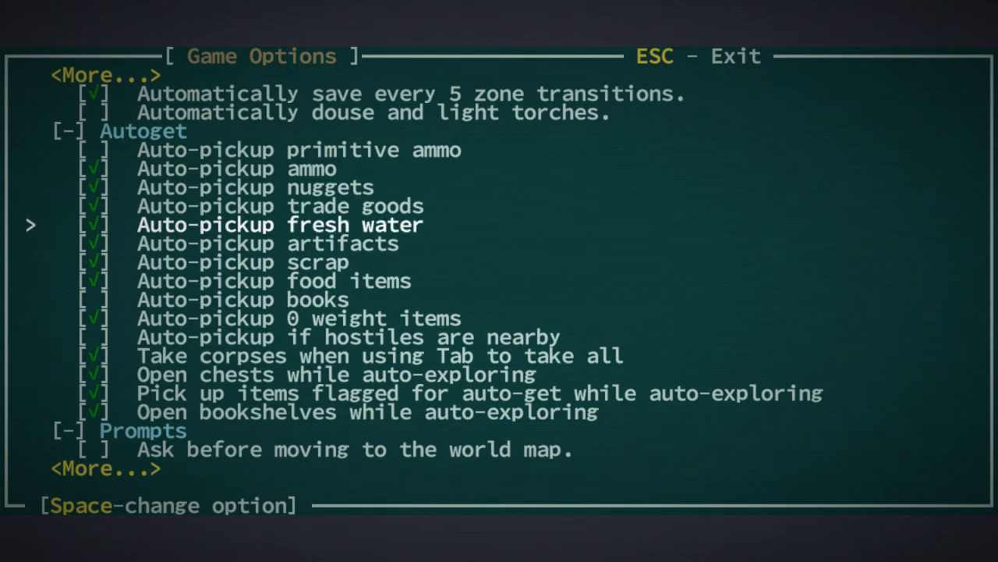
key(Down)
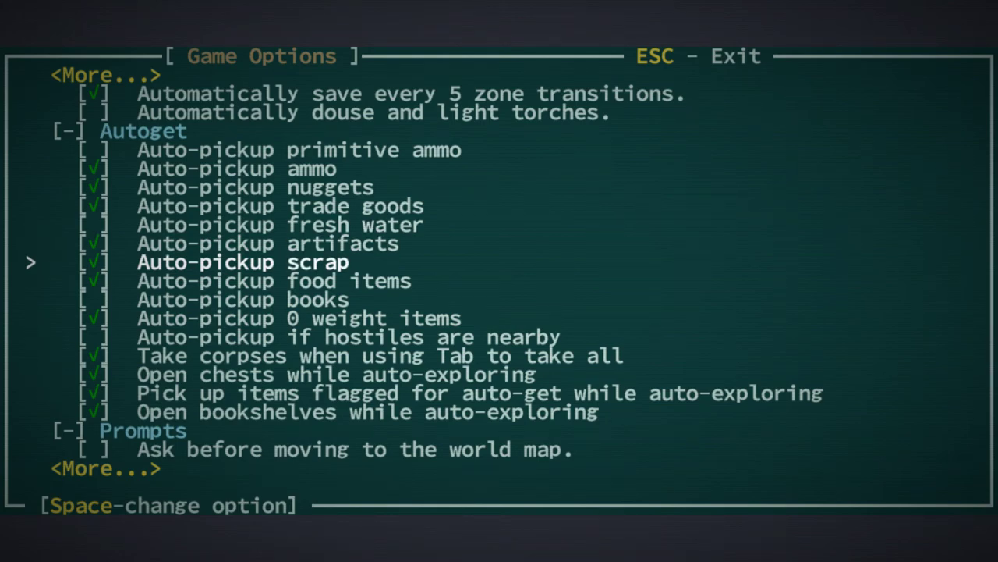
key(Down)
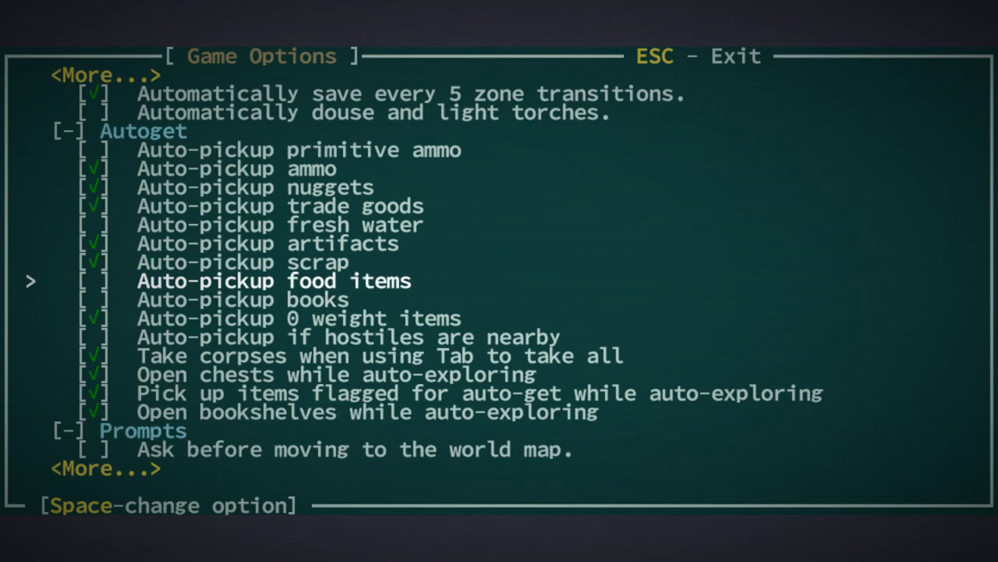
key(up)
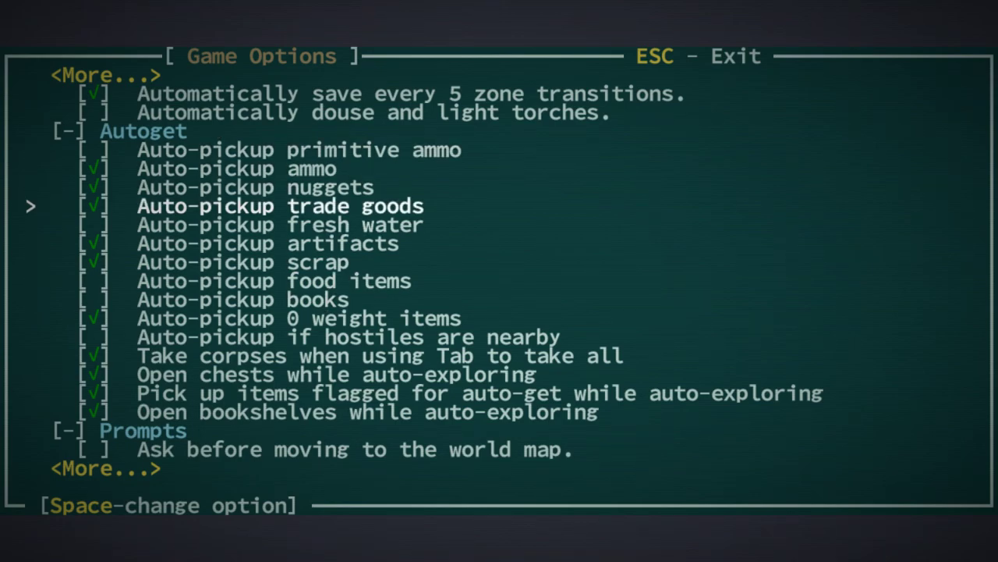
- Toggle taking corpses on take-all and opening bookshelves while auto-exploring, then return to play
key(down)
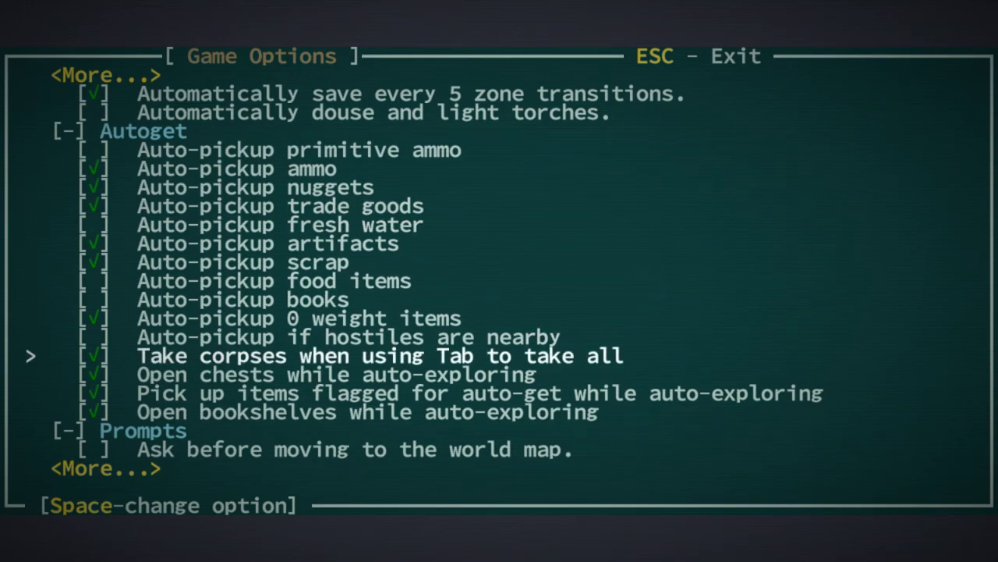
key(up)
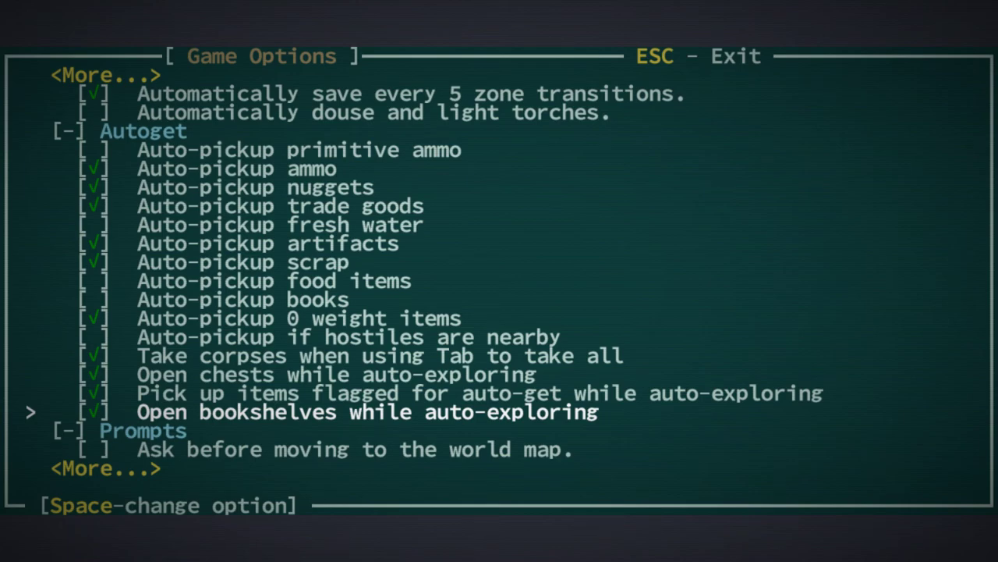
key(Escape)
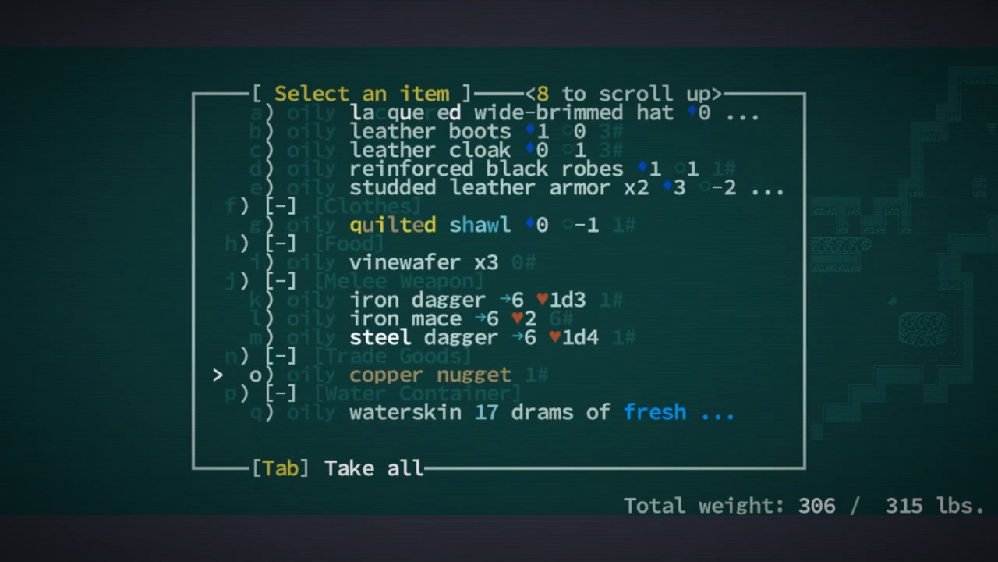
- Leave the oily loot pile and bring up the inventory to pour the 64-dram waterskin
key(up)
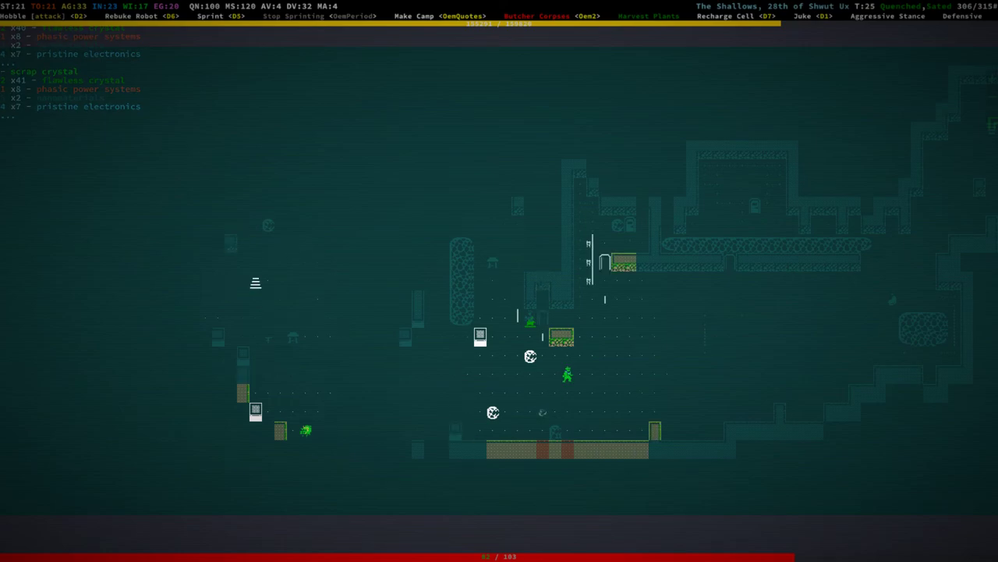
key(i)
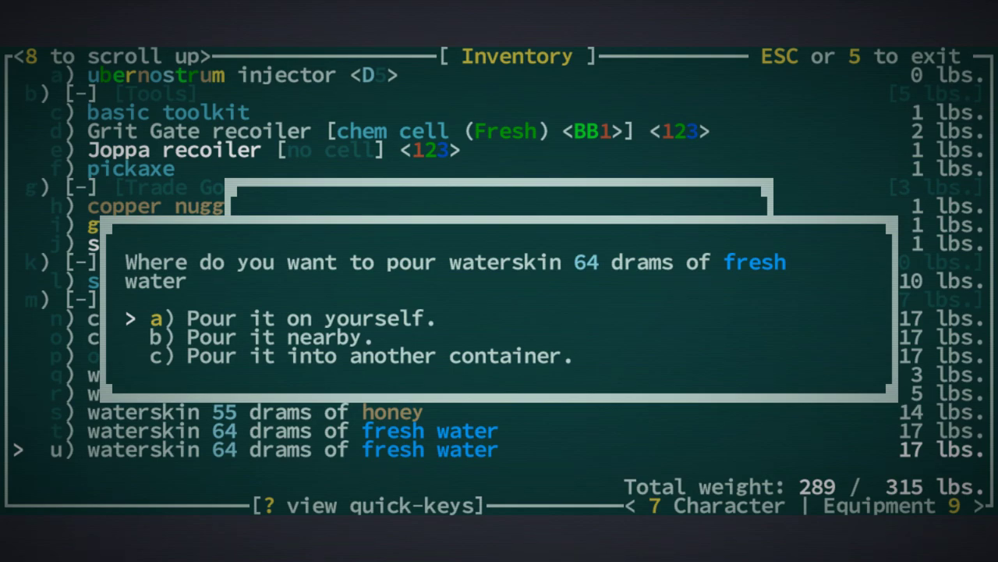
- Pour away the surplus fresh water, then take the items from the gear pile's Armor group
key(a)
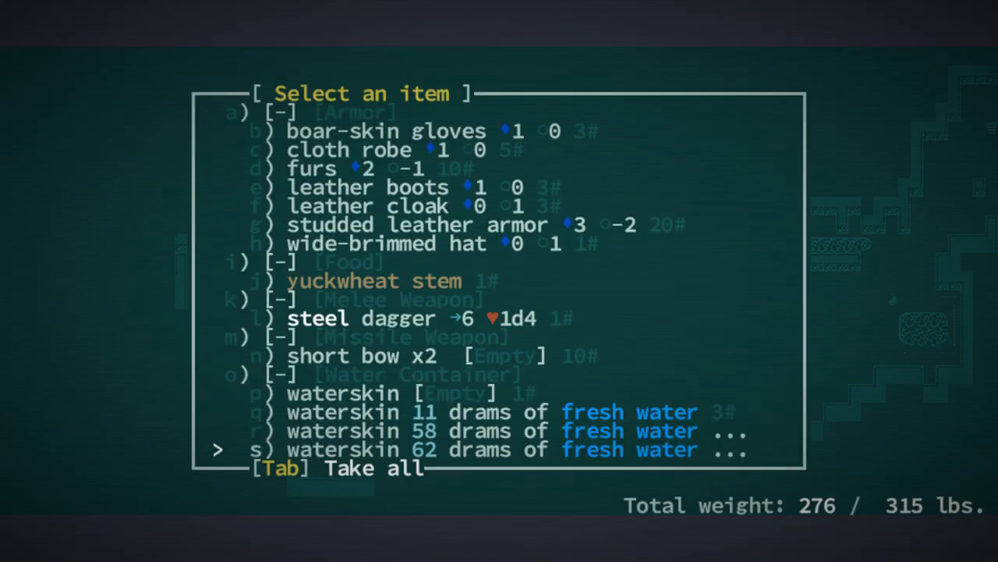
key(up)
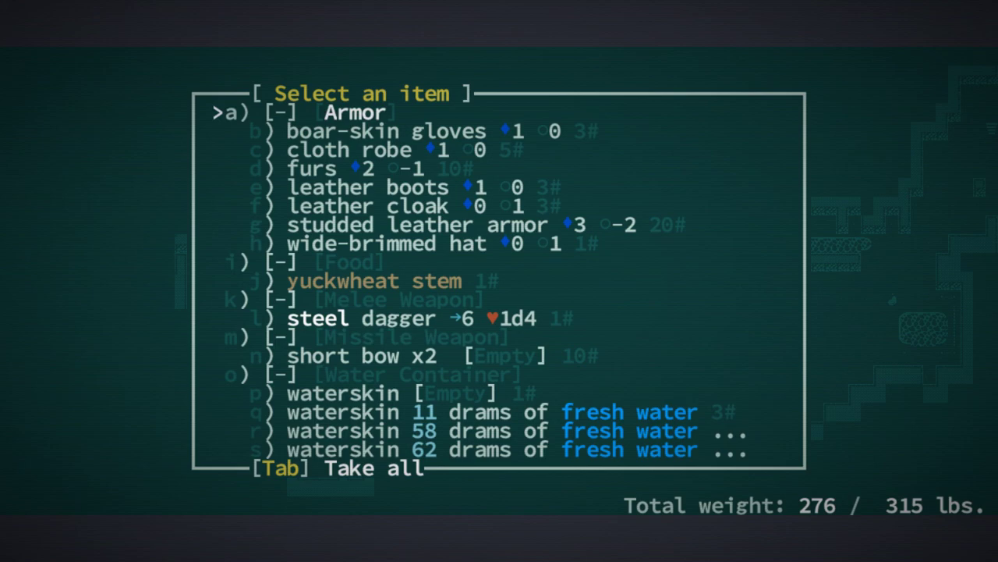
key(Escape)
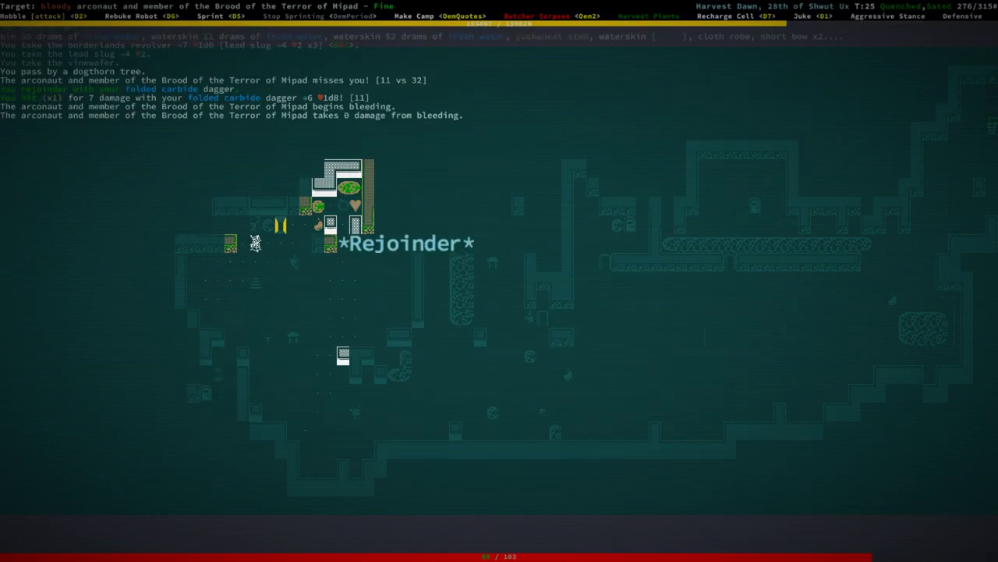